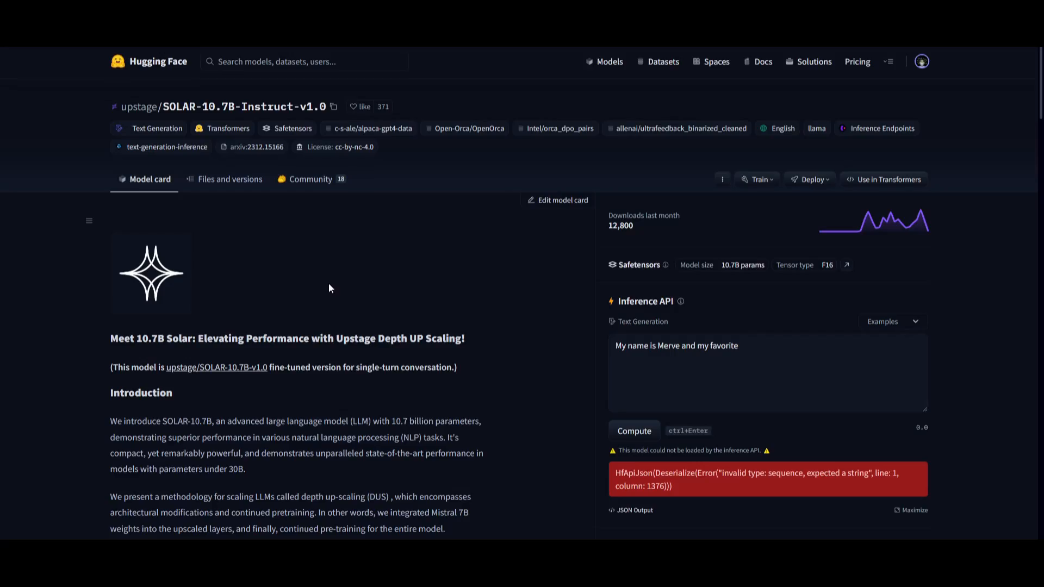
{"action": "mouse_move", "coordinate": [332, 271]}
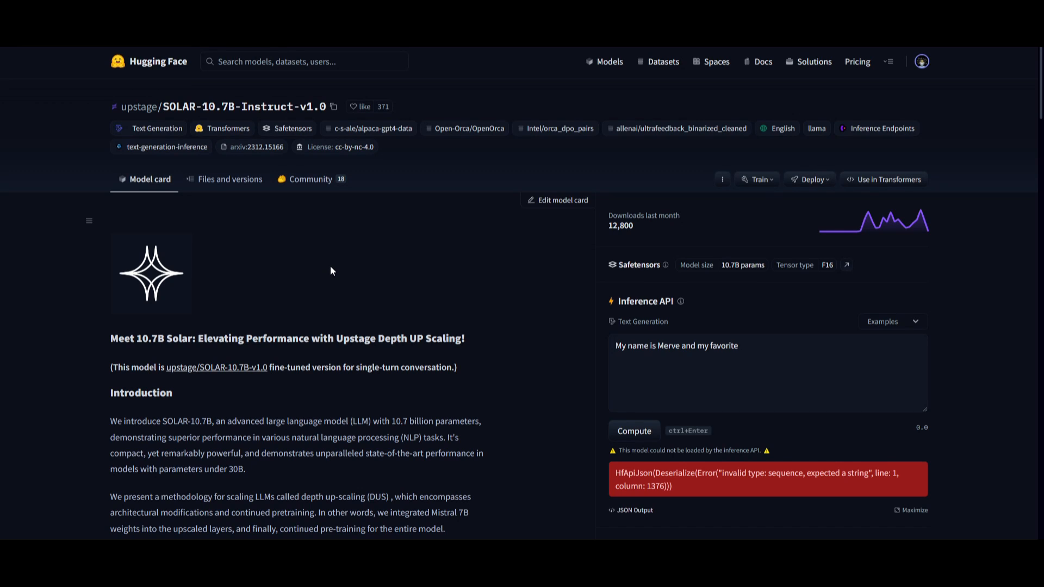
Step: Open the SOLAR 10.7B arXiv 2312.15166 paper from the model card link
{"action": "scroll", "scroll_direction": "down", "scroll_amount": 3}
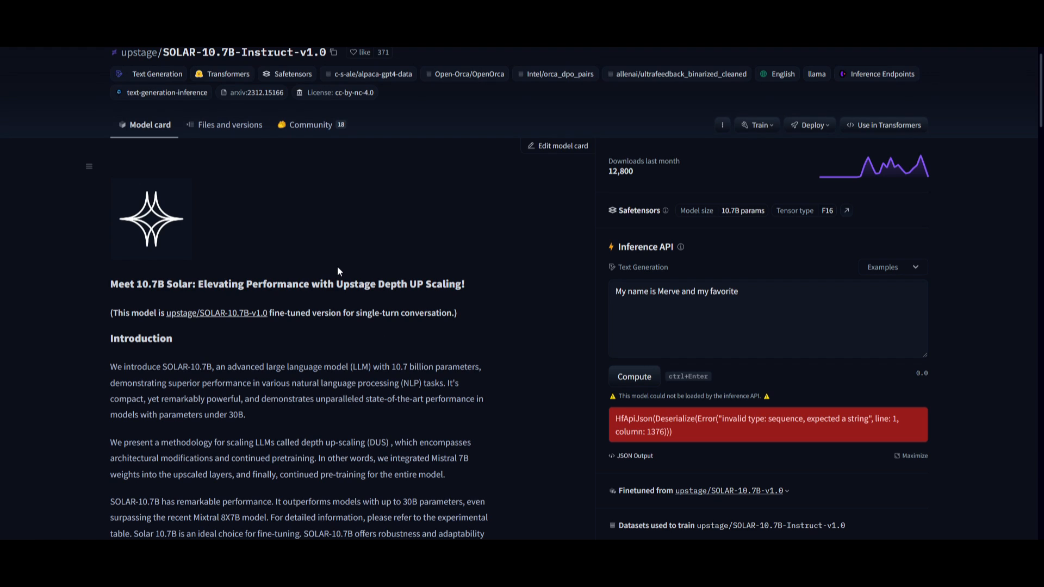
{"action": "mouse_move", "coordinate": [380, 268]}
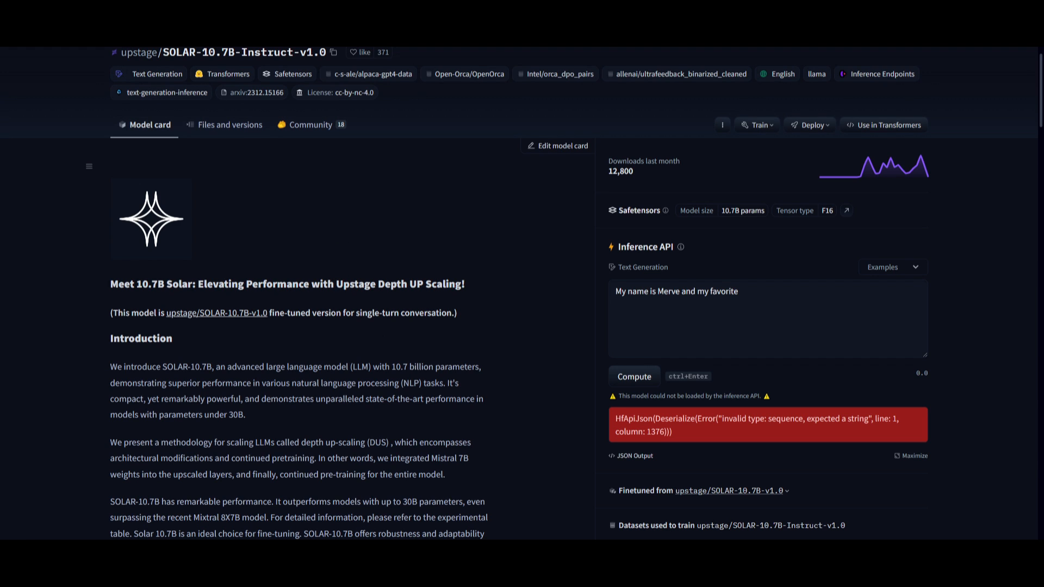
{"action": "left_click", "coordinate": [251, 92]}
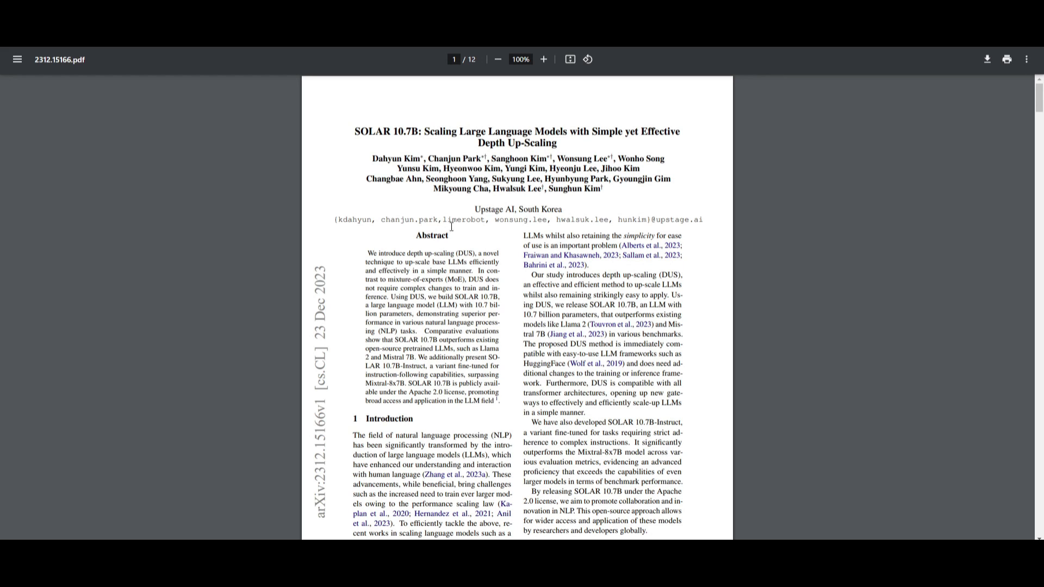
{"action": "mouse_move", "coordinate": [507, 219]}
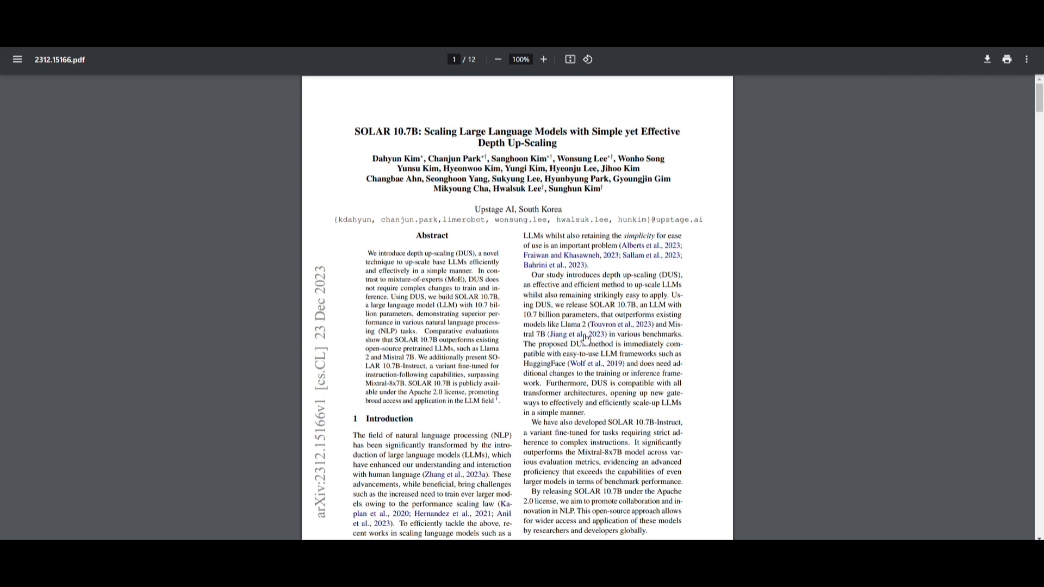
{"action": "mouse_move", "coordinate": [541, 291]}
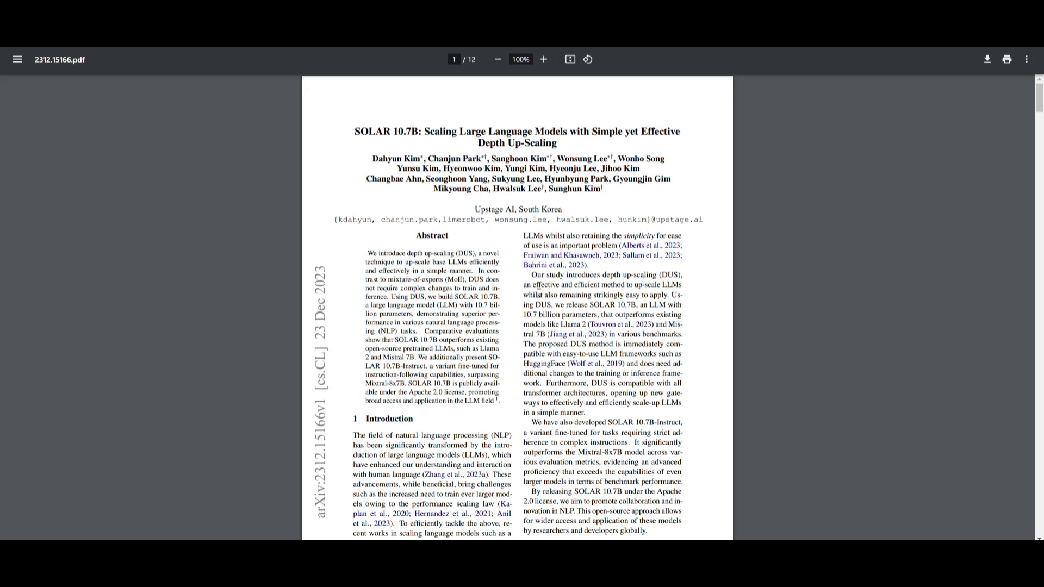
Step: Scroll through page 1's abstract and introduction into page 2's depth up-scaling figure
{"action": "scroll", "scroll_direction": "down", "scroll_amount": 3}
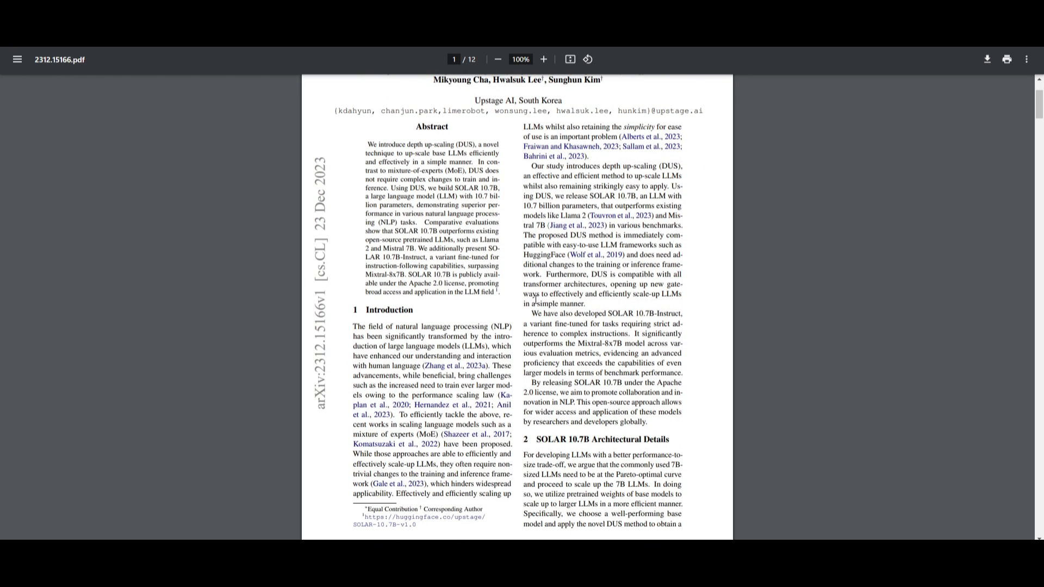
{"action": "scroll", "scroll_direction": "down", "scroll_amount": 3}
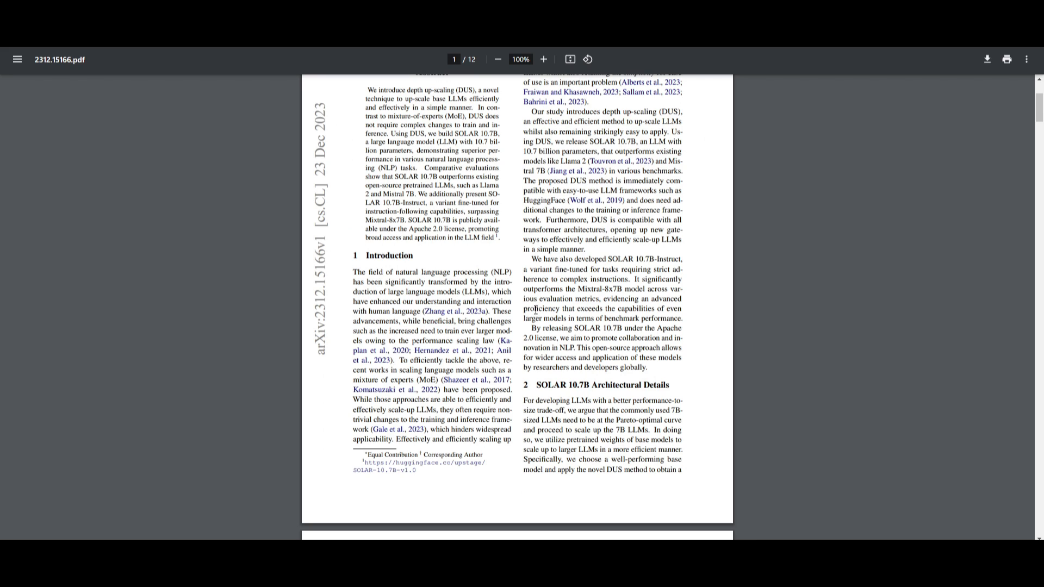
{"action": "mouse_move", "coordinate": [607, 486]}
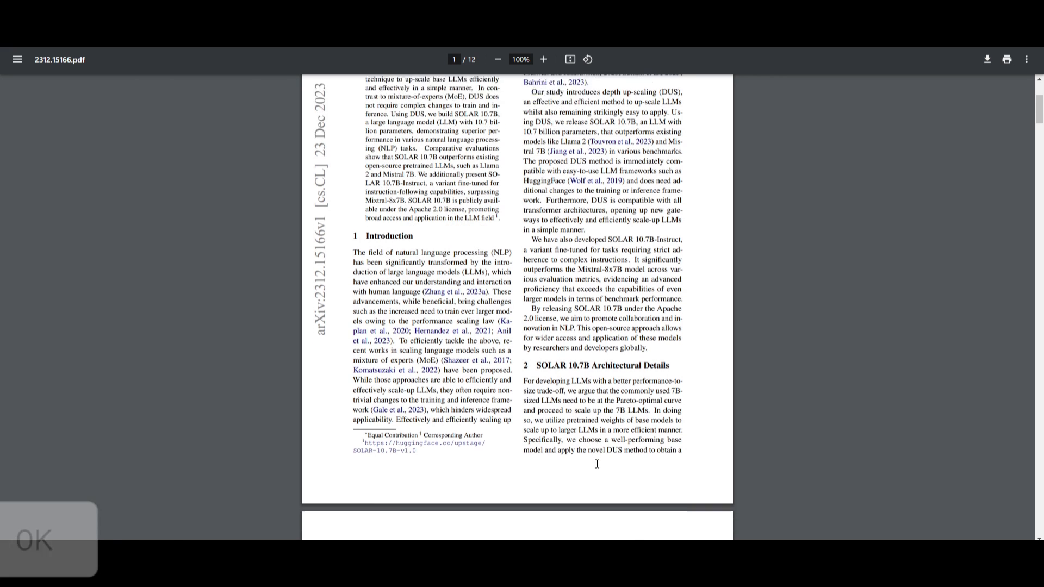
{"action": "scroll", "scroll_direction": "down", "scroll_amount": 3}
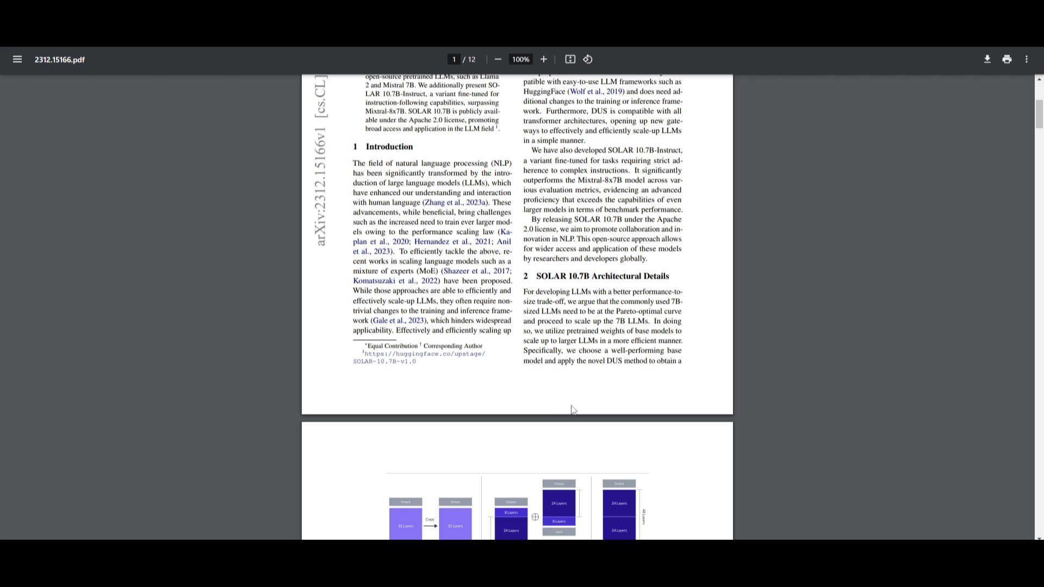
{"action": "scroll", "scroll_direction": "down", "scroll_amount": 3}
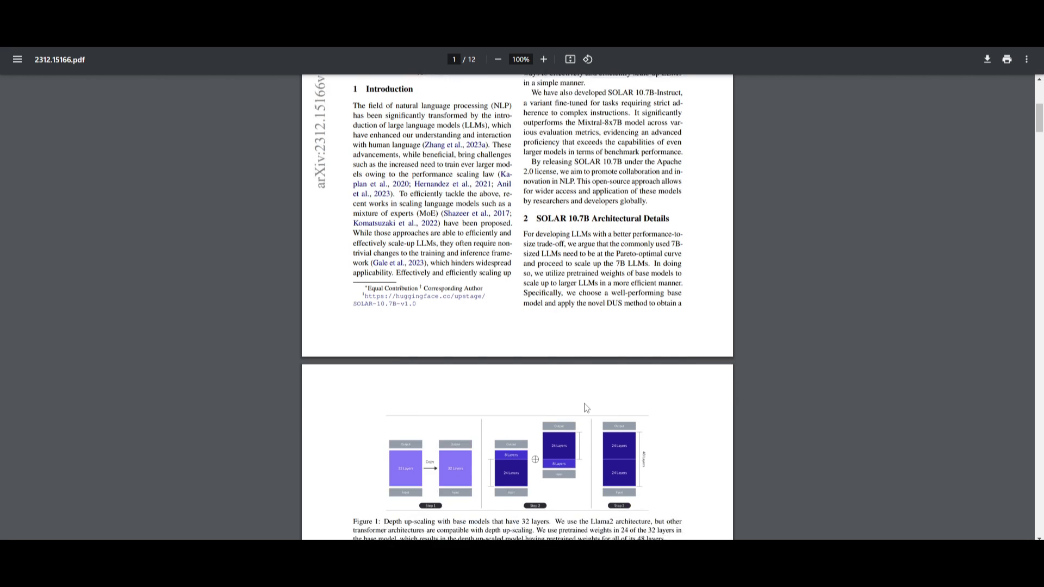
{"action": "scroll", "scroll_direction": "down", "scroll_amount": 3}
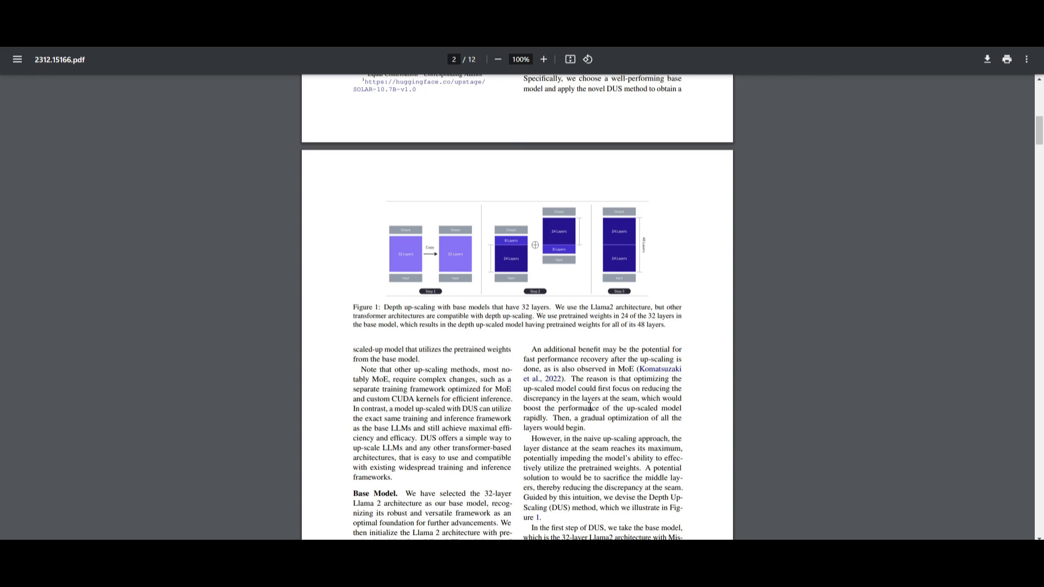
{"action": "mouse_move", "coordinate": [583, 401]}
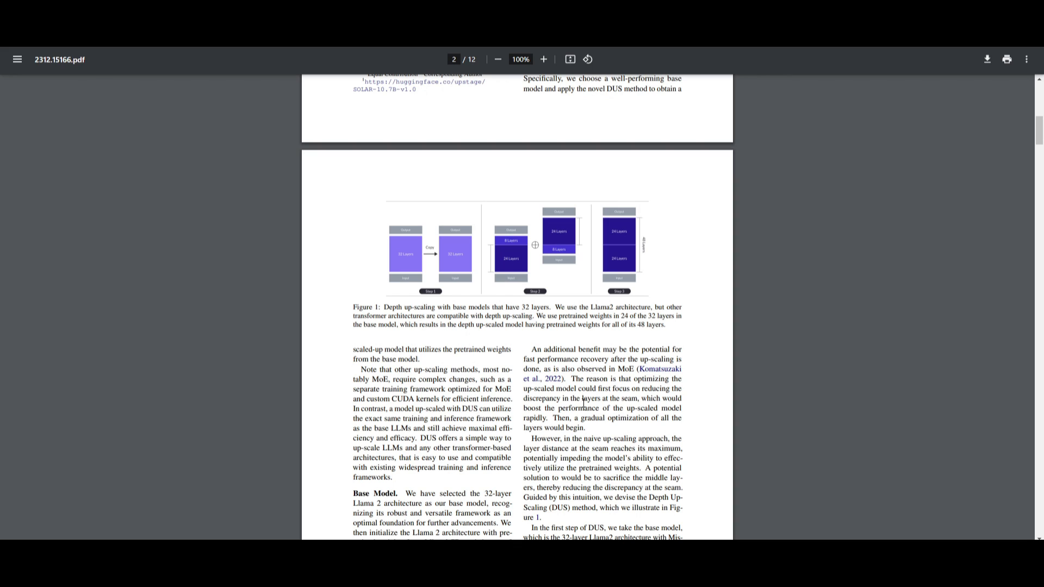
{"action": "mouse_move", "coordinate": [622, 418]}
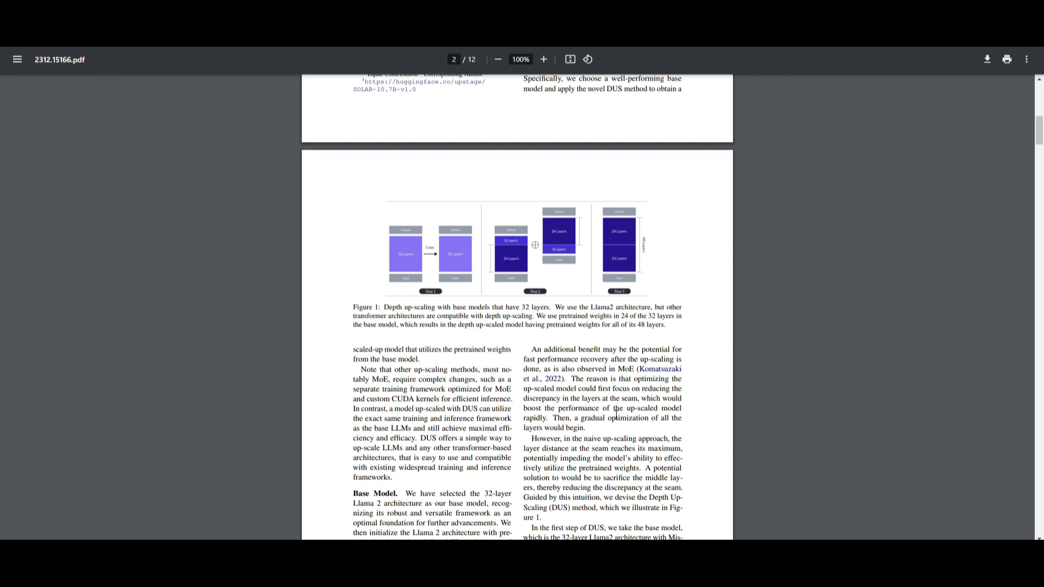
{"action": "mouse_move", "coordinate": [641, 434]}
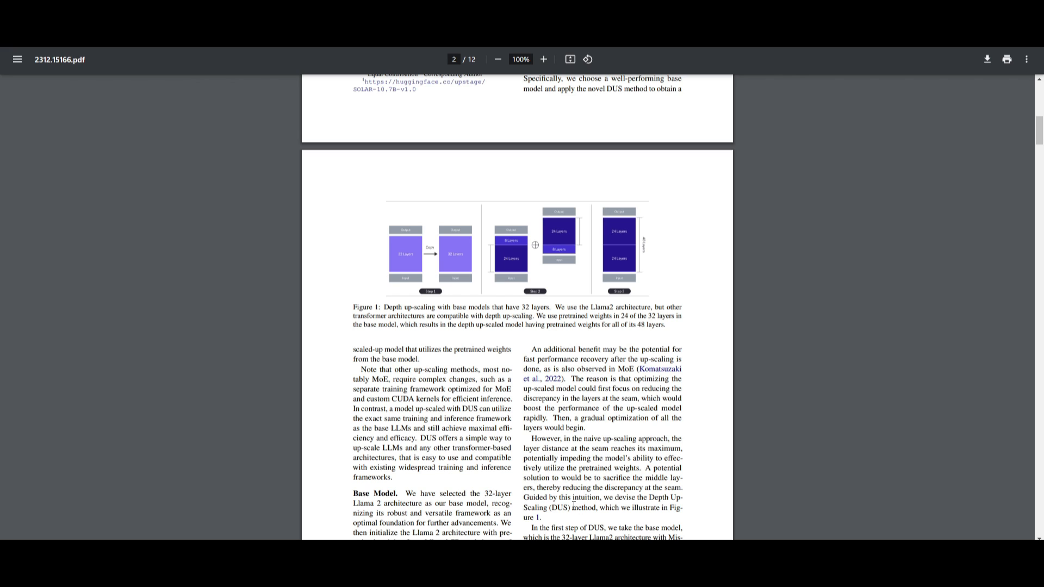
Step: Scroll down page 2 past Figure 1 to the Base Model and Depth Up-Scaling paragraphs
{"action": "scroll", "scroll_direction": "down", "scroll_amount": 3}
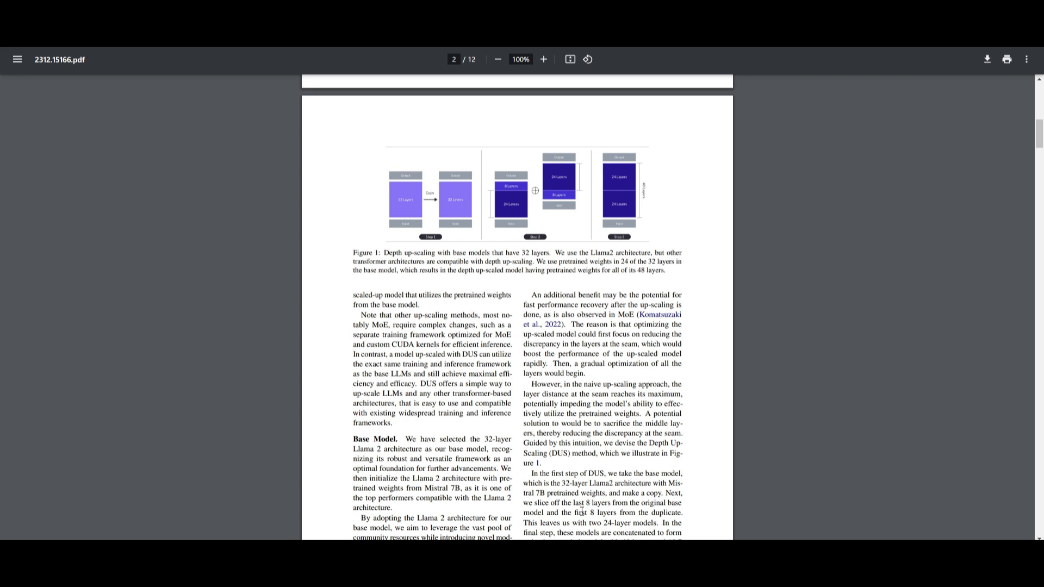
{"action": "mouse_move", "coordinate": [590, 522]}
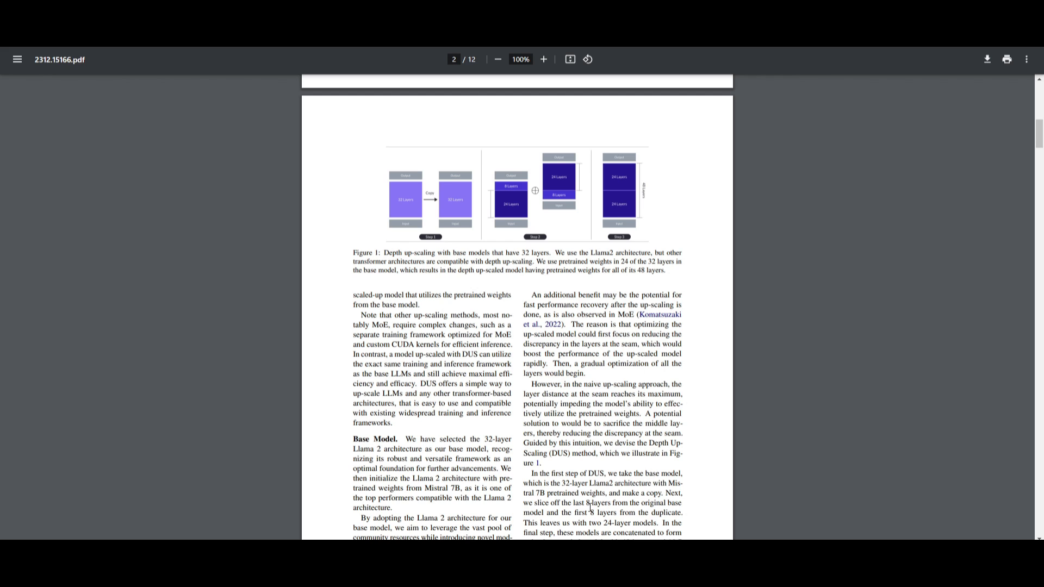
{"action": "scroll", "scroll_direction": "down", "scroll_amount": 3}
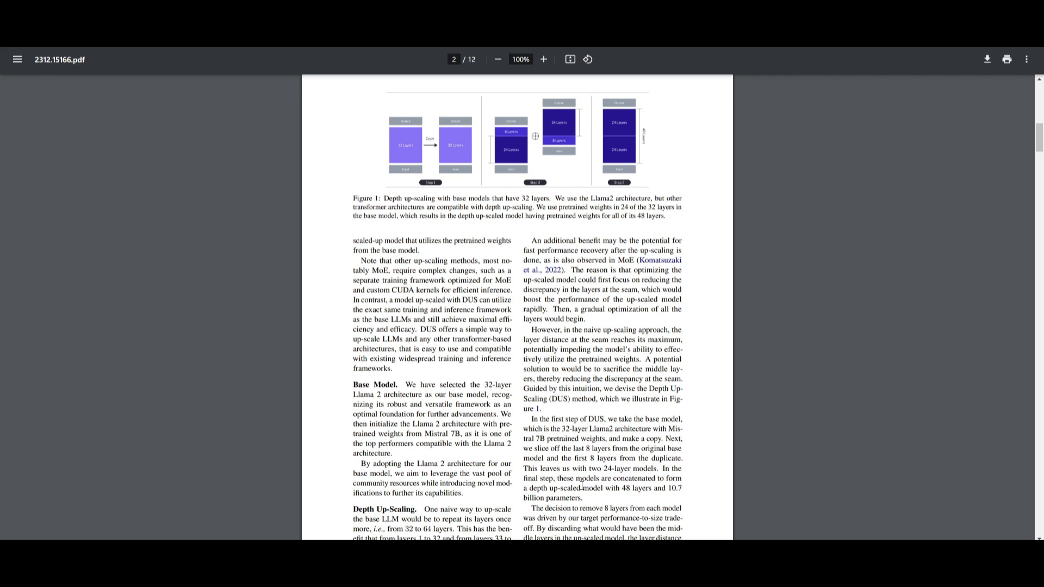
{"action": "mouse_move", "coordinate": [593, 513]}
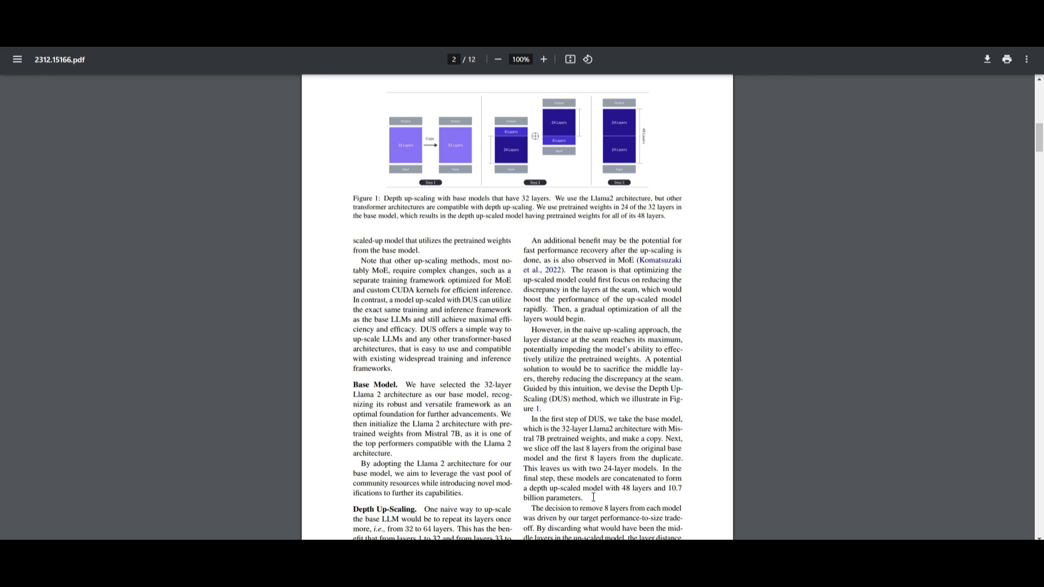
{"action": "scroll", "scroll_direction": "down", "scroll_amount": 3}
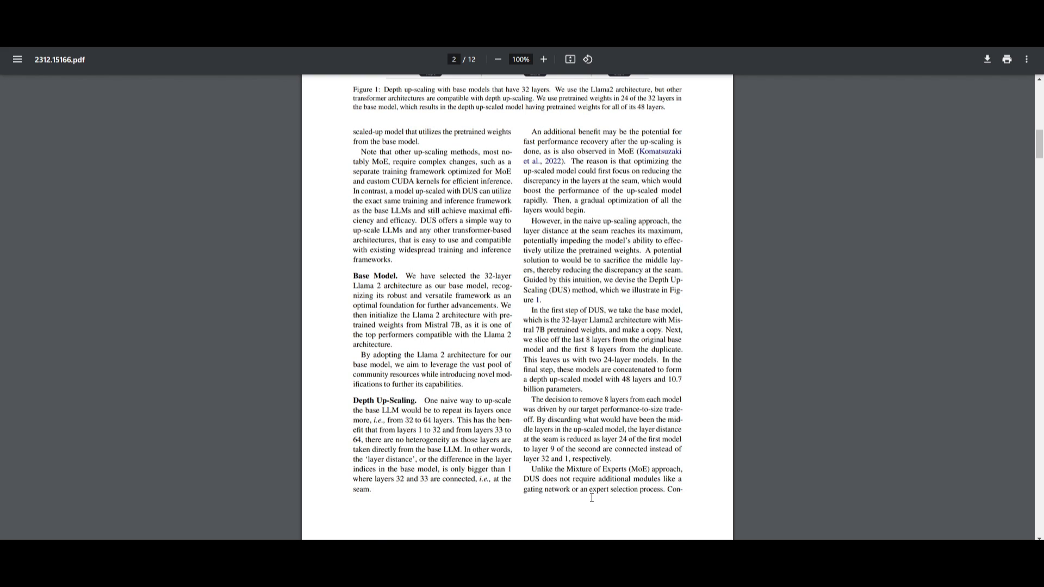
{"action": "mouse_move", "coordinate": [271, 362]}
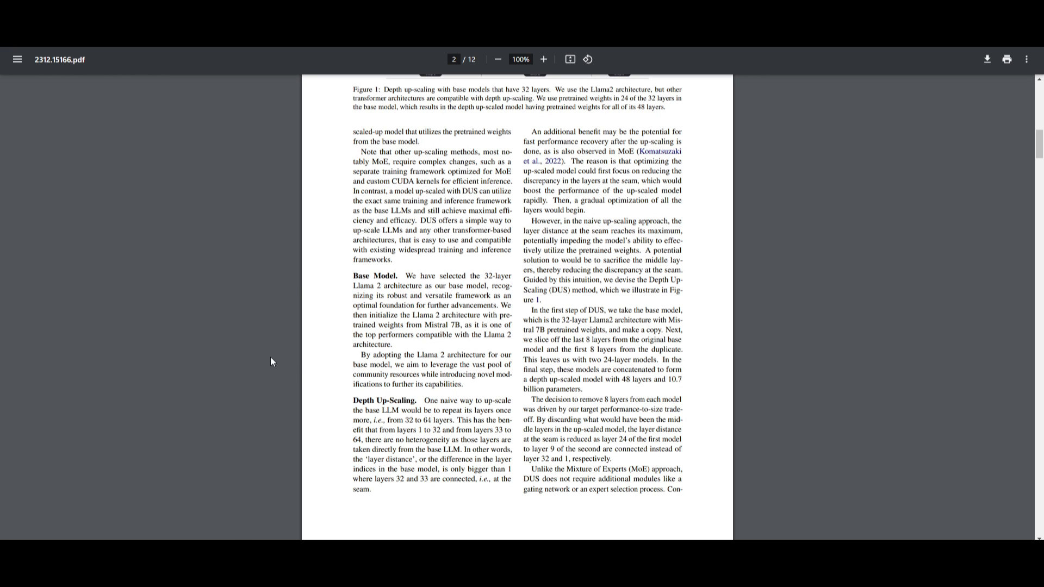
{"action": "mouse_move", "coordinate": [197, 370]}
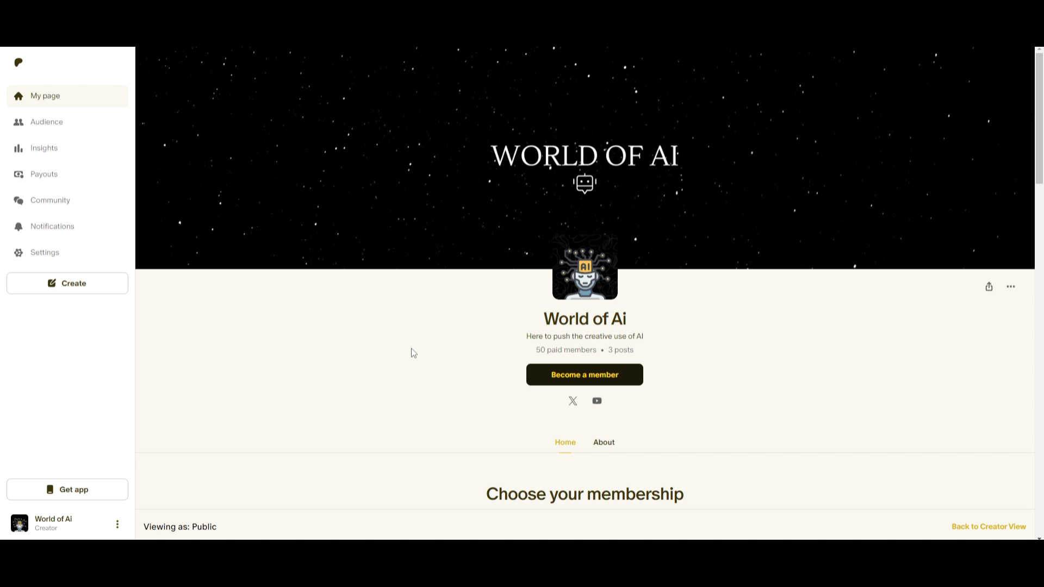
{"action": "mouse_move", "coordinate": [307, 355]}
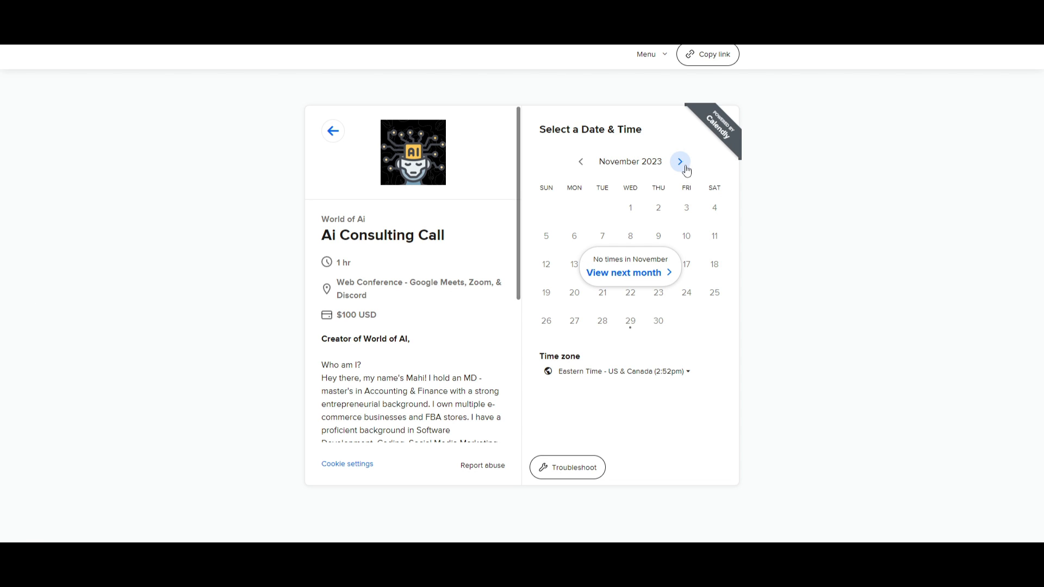
Step: Advance the Ai Consulting Call booking calendar to December 2023 and scroll the description
{"action": "left_click", "coordinate": [680, 161]}
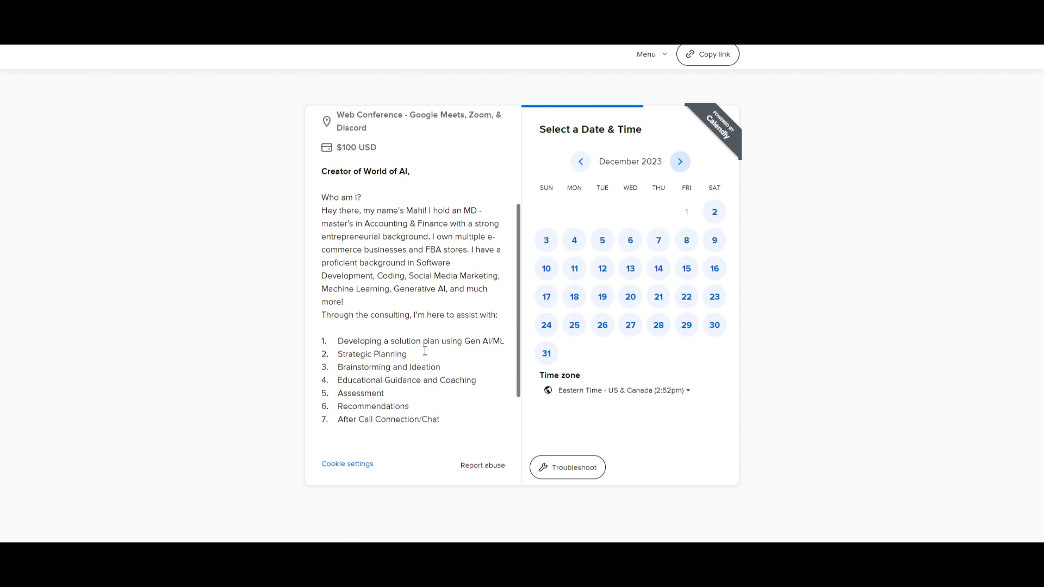
{"action": "scroll", "scroll_direction": "down", "scroll_amount": 3}
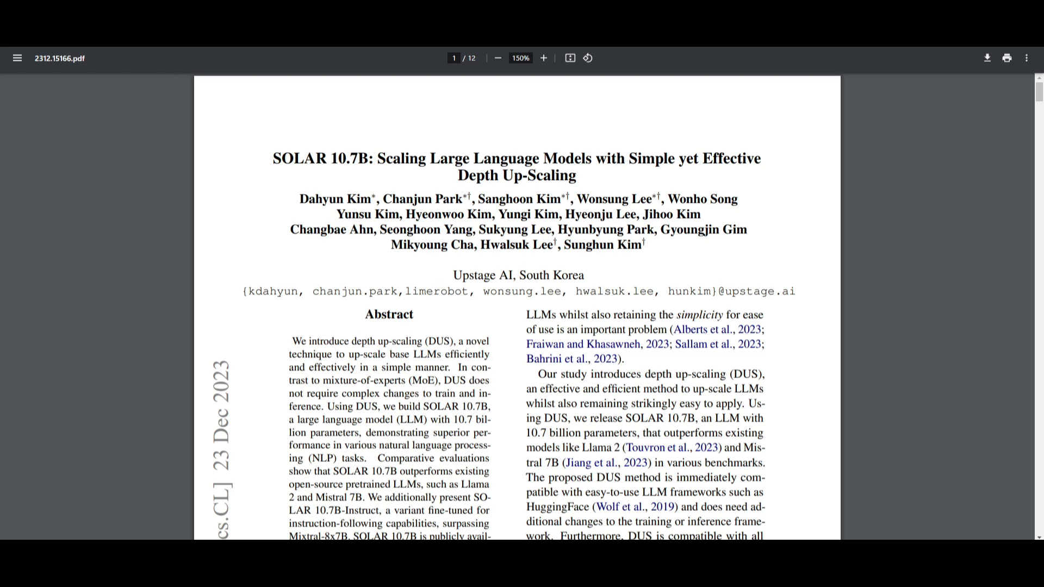
{"action": "mouse_move", "coordinate": [1038, 351]}
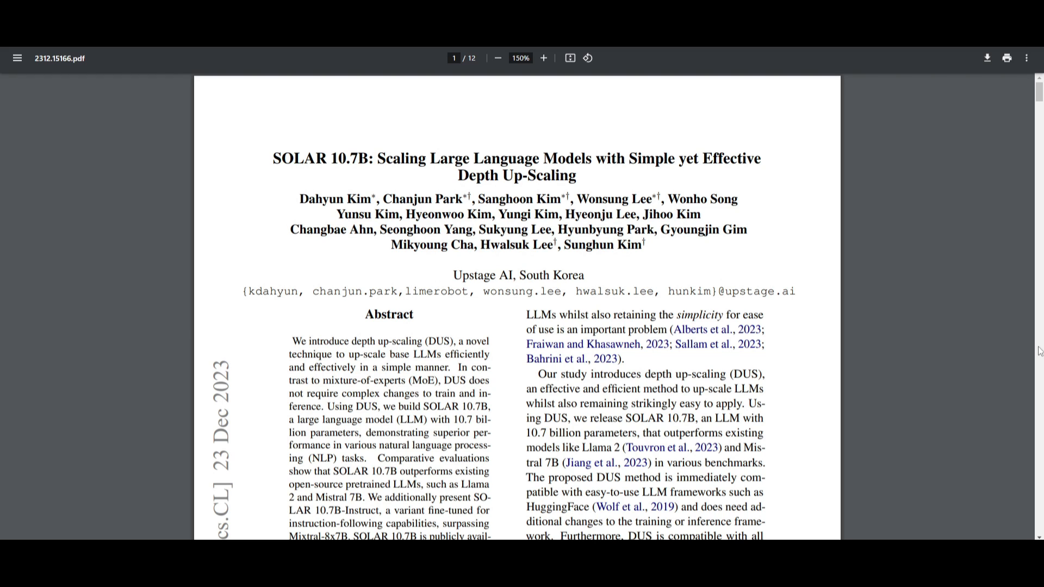
{"action": "mouse_move", "coordinate": [203, 197]}
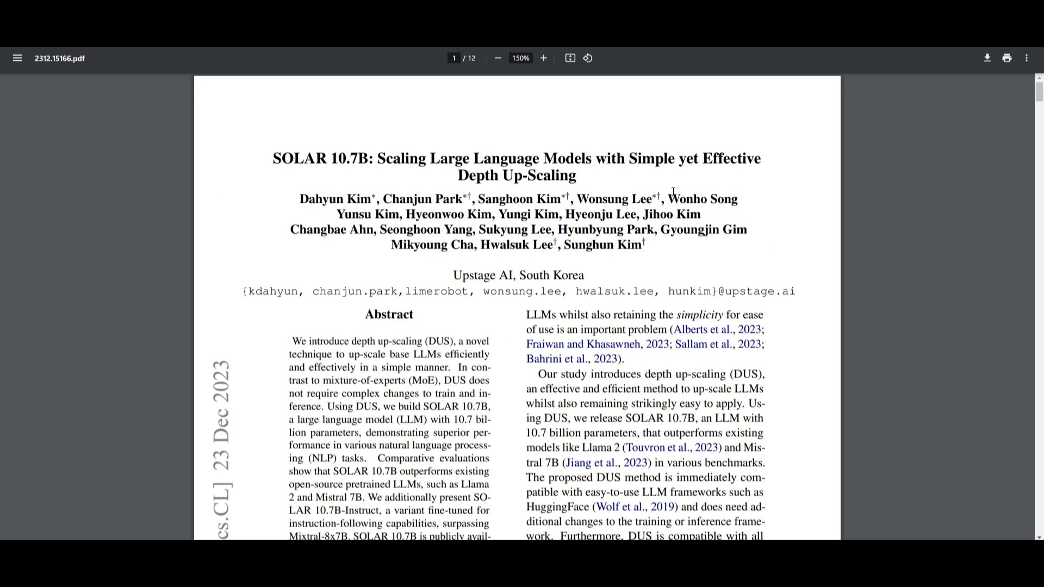
{"action": "mouse_move", "coordinate": [426, 456]}
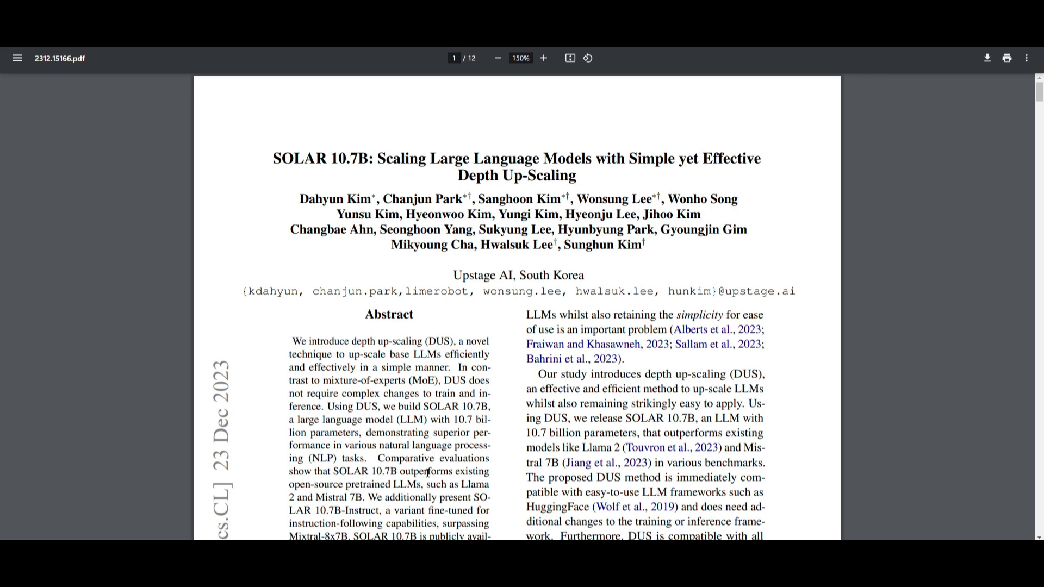
{"action": "mouse_move", "coordinate": [579, 439]}
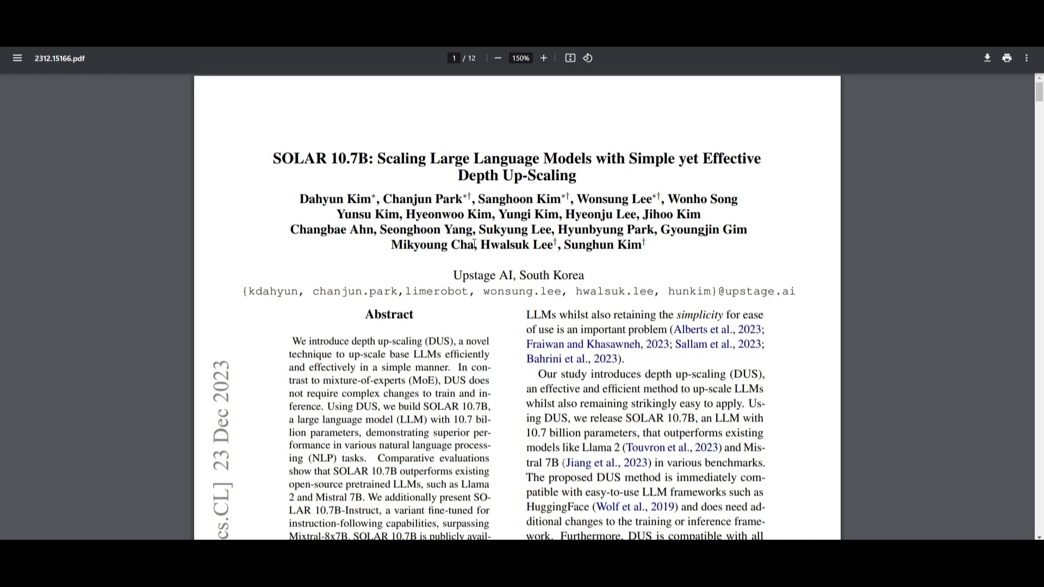
{"action": "mouse_move", "coordinate": [461, 251]}
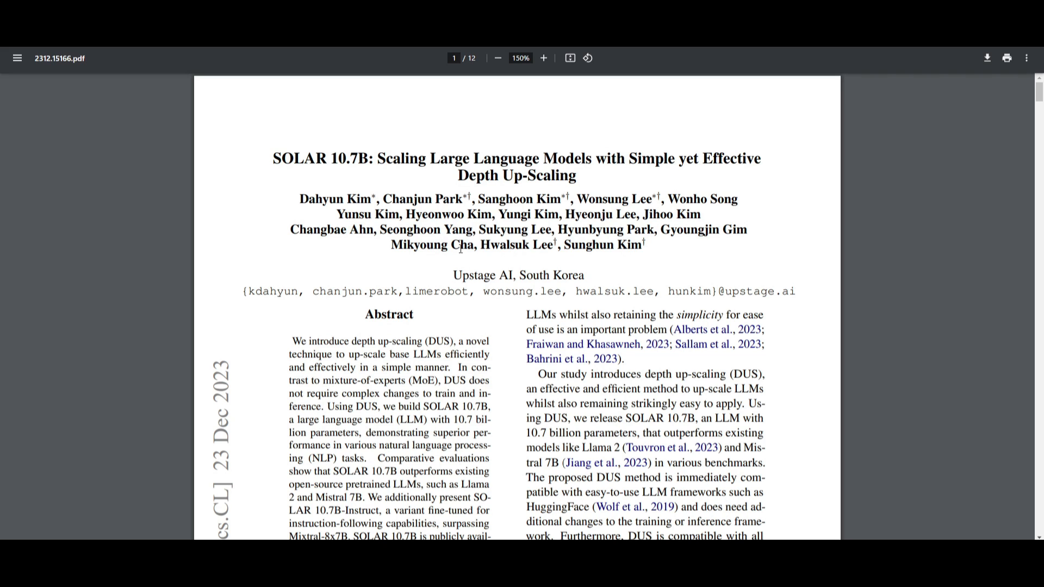
Step: Scroll slightly down page 1 to reveal the full abstract and start of the Introduction
{"action": "scroll", "scroll_direction": "down", "scroll_amount": 3}
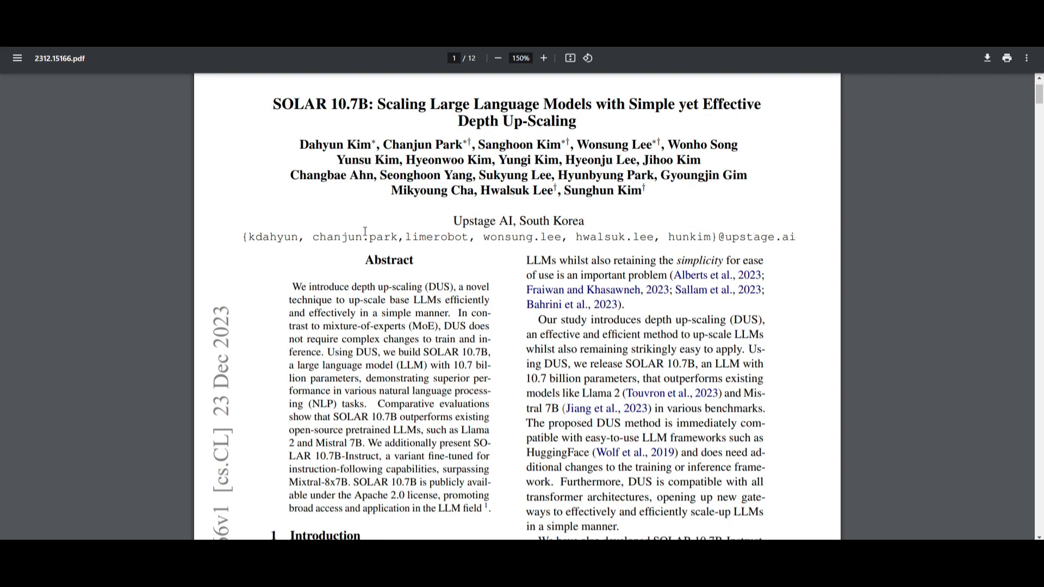
{"action": "mouse_move", "coordinate": [414, 259]}
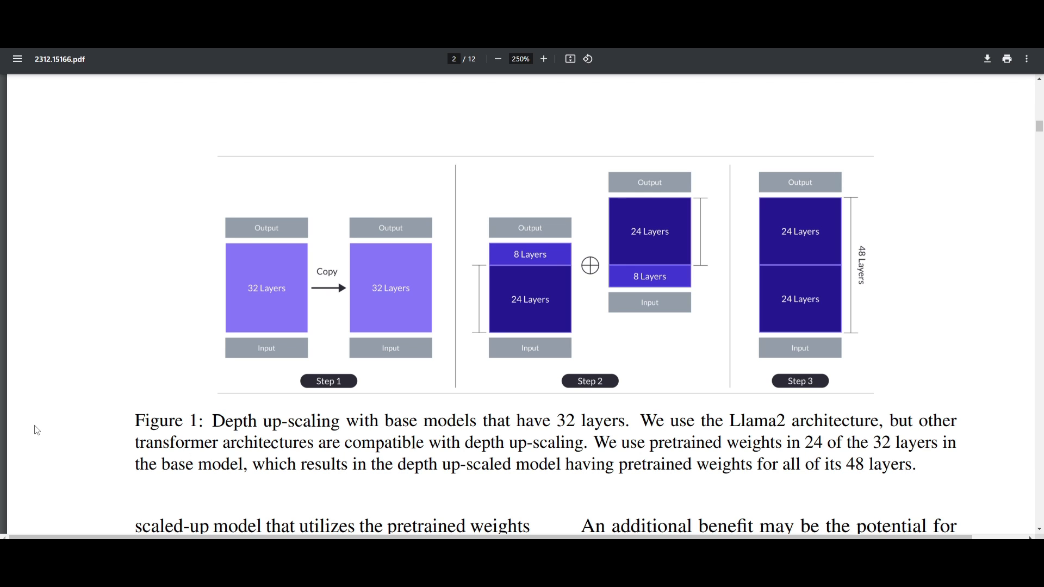
{"action": "mouse_move", "coordinate": [202, 431]}
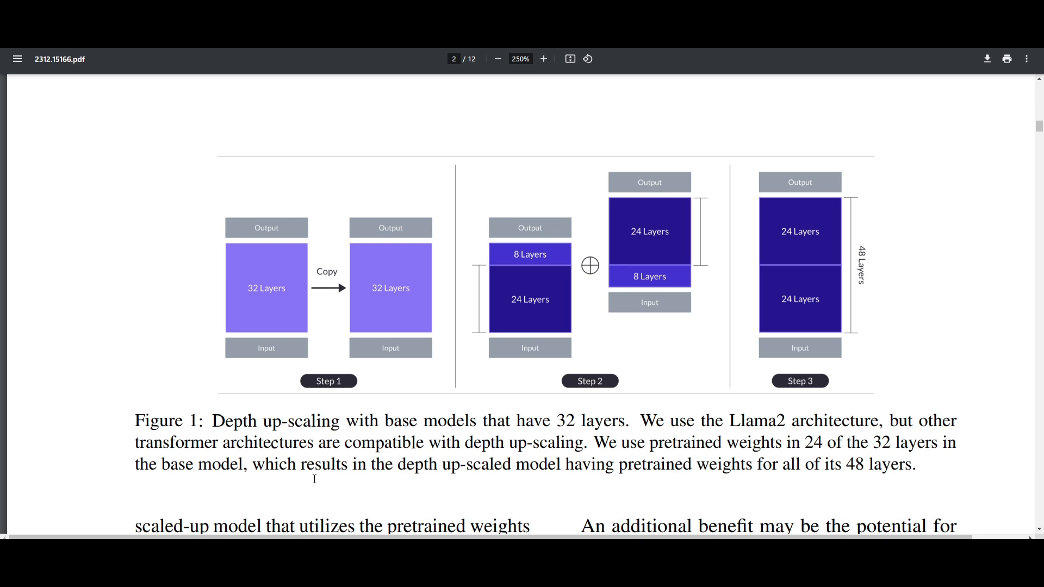
{"action": "mouse_move", "coordinate": [296, 471]}
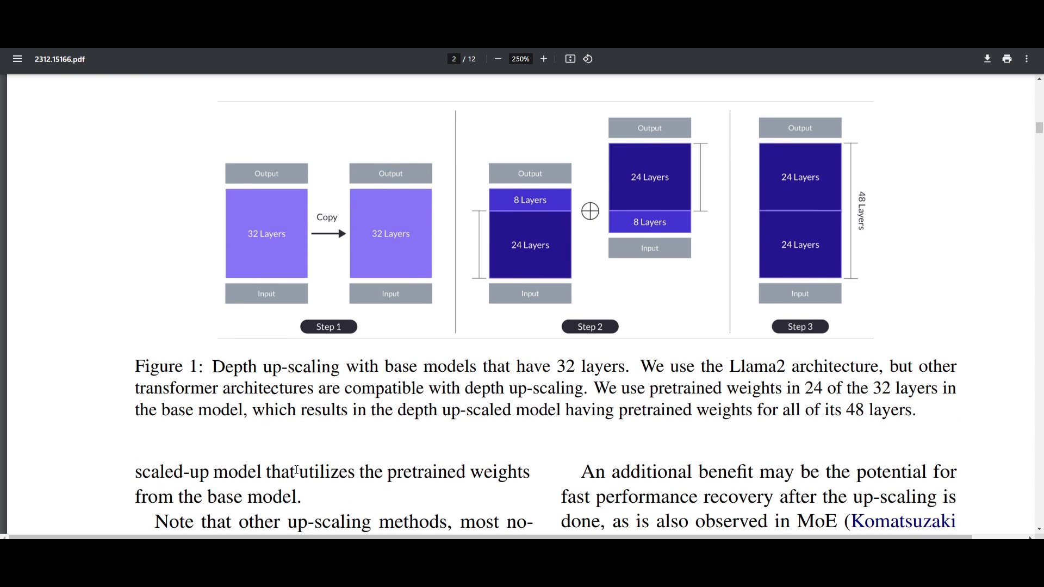
{"action": "mouse_move", "coordinate": [231, 242]}
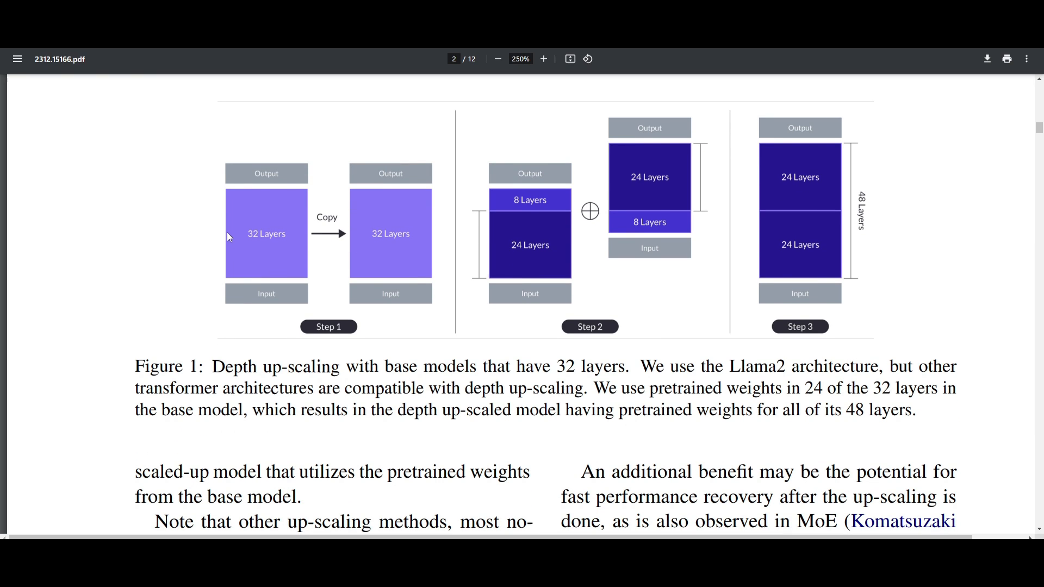
{"action": "mouse_move", "coordinate": [218, 234]}
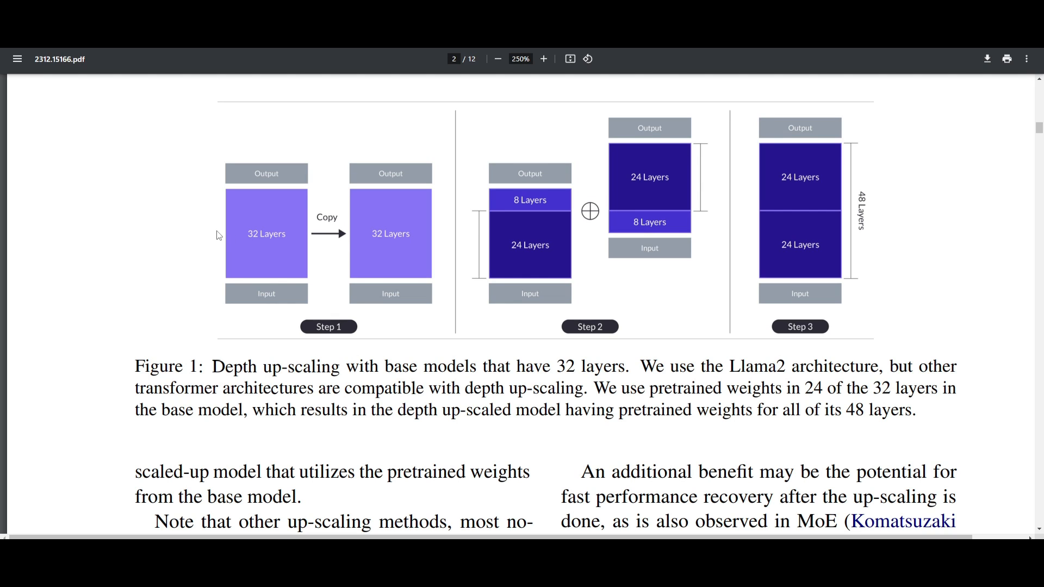
{"action": "mouse_move", "coordinate": [281, 214]}
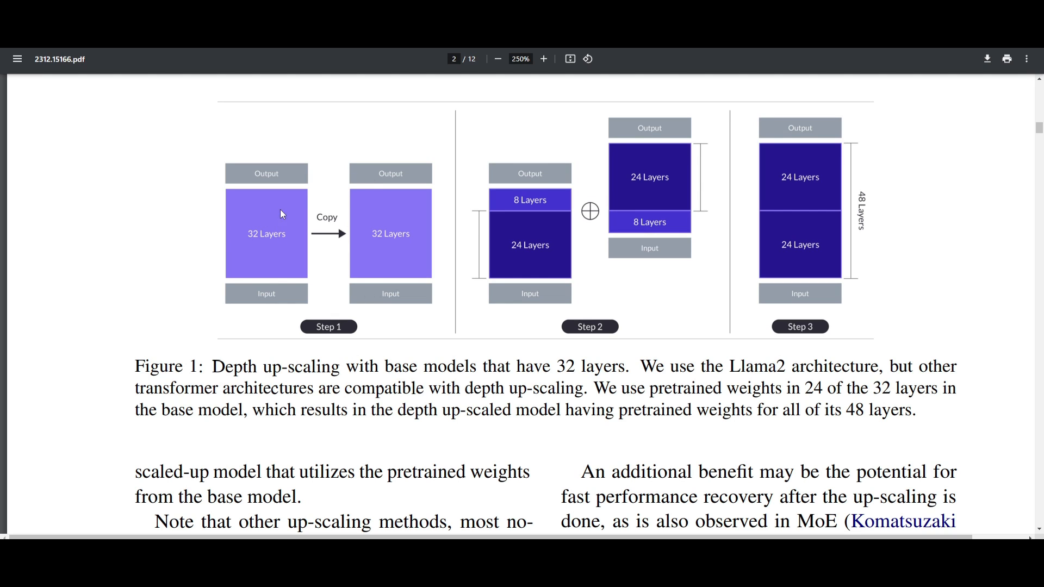
{"action": "mouse_move", "coordinate": [299, 244]}
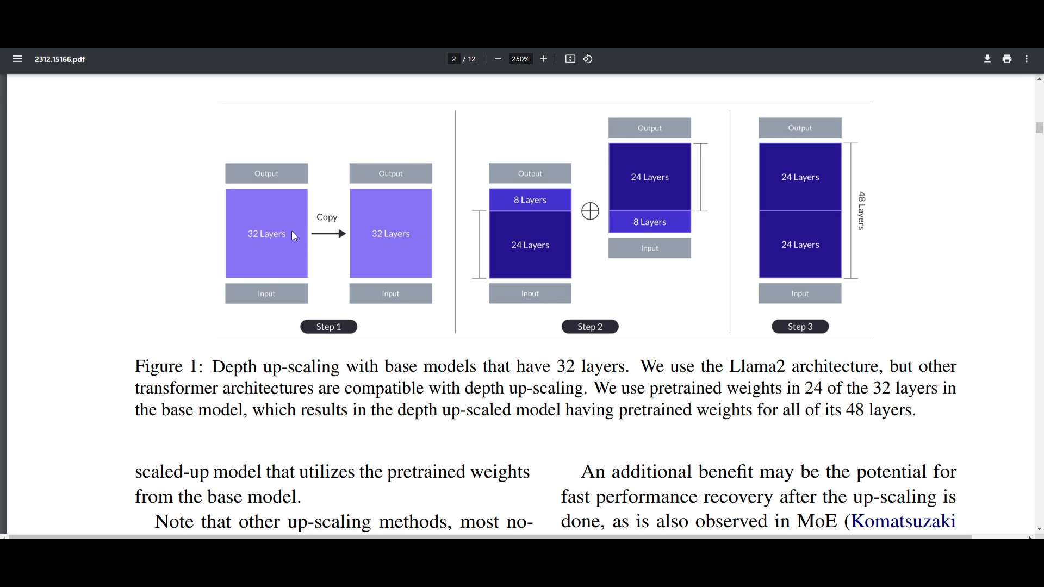
{"action": "mouse_move", "coordinate": [270, 249]}
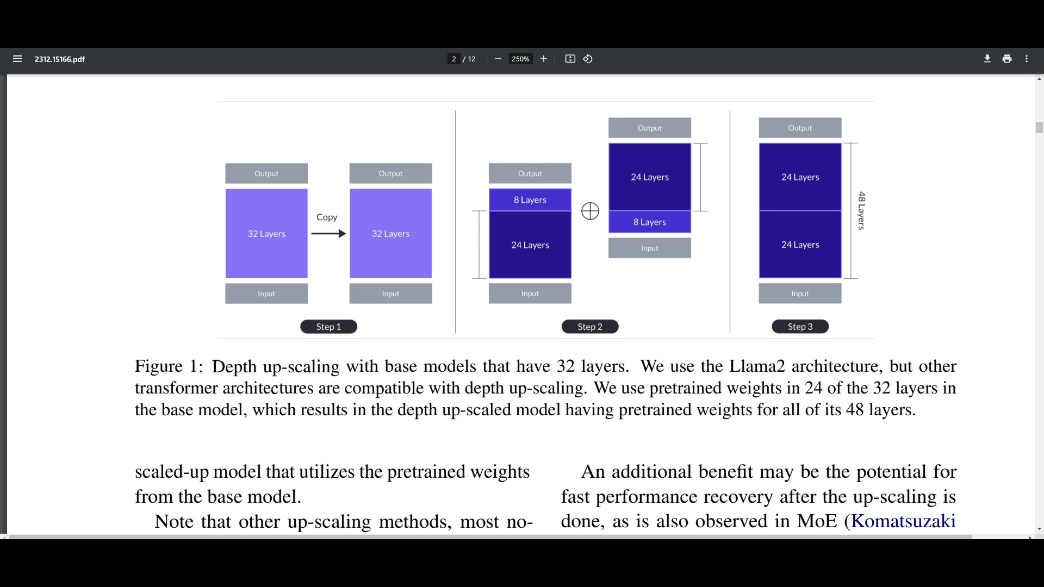
{"action": "mouse_move", "coordinate": [577, 296]}
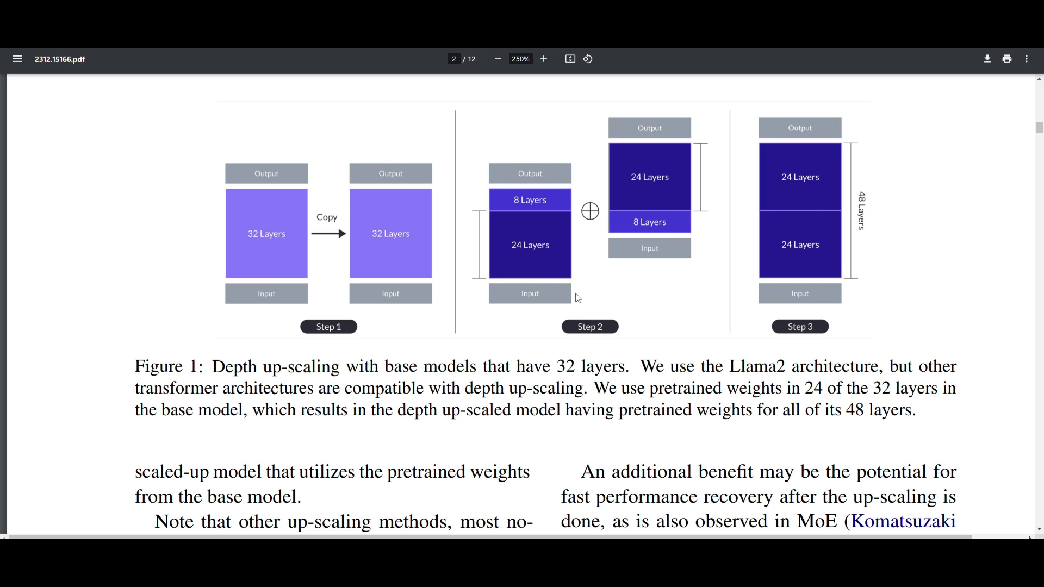
{"action": "mouse_move", "coordinate": [603, 315]}
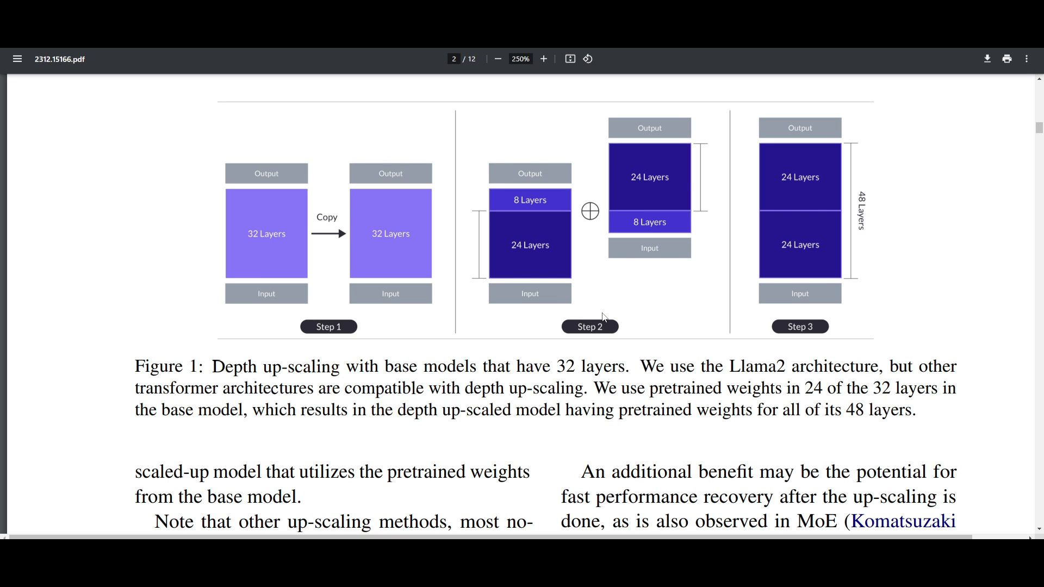
{"action": "mouse_move", "coordinate": [592, 317]}
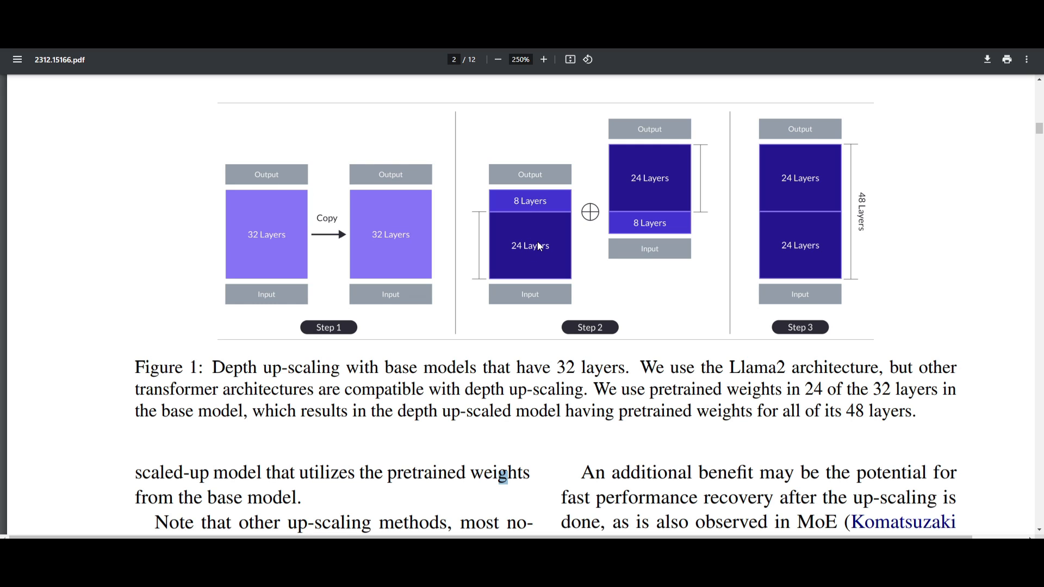
{"action": "mouse_move", "coordinate": [500, 262]}
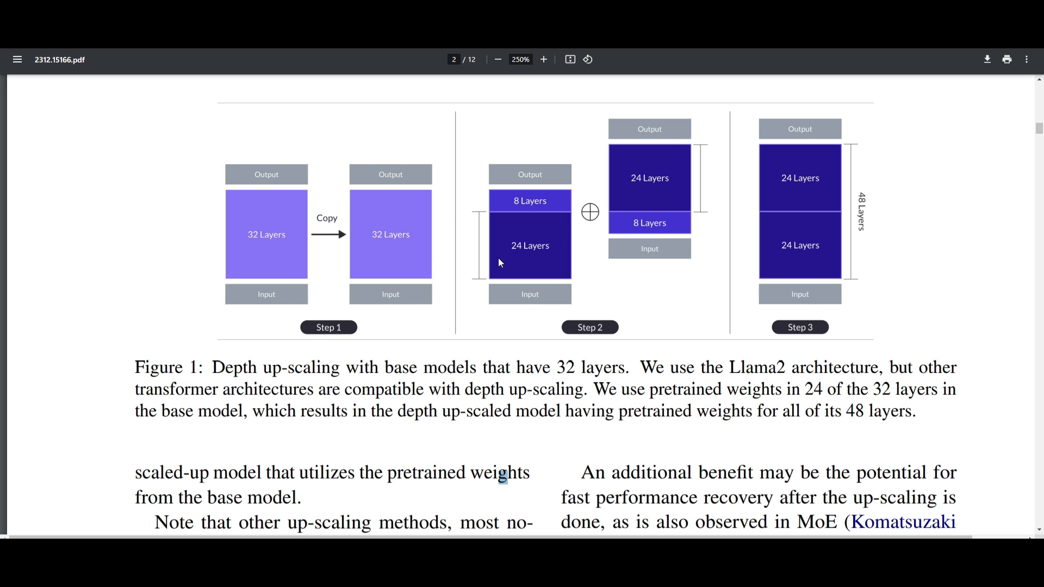
{"action": "mouse_move", "coordinate": [444, 324]}
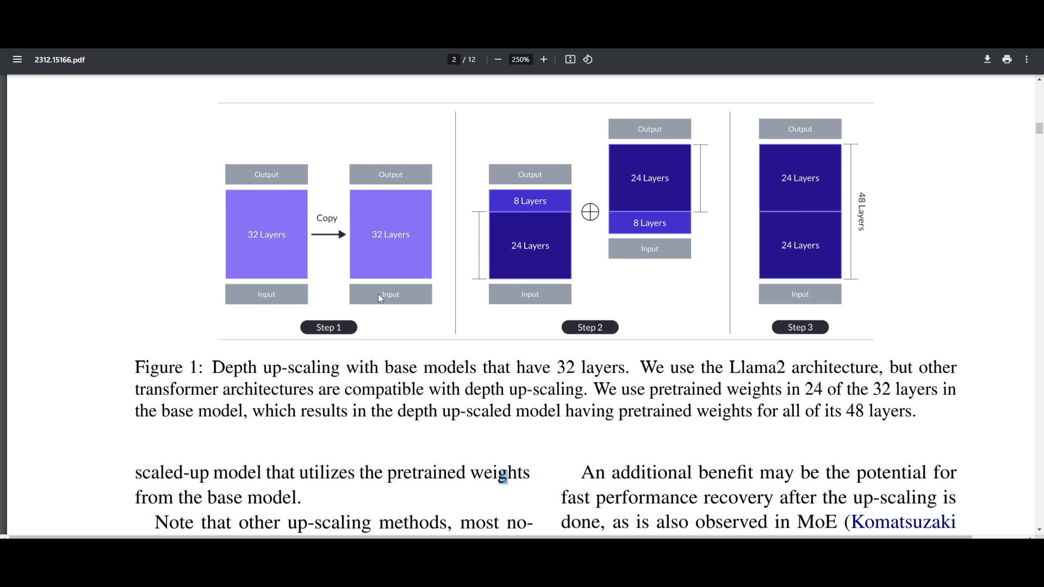
{"action": "mouse_move", "coordinate": [258, 239]}
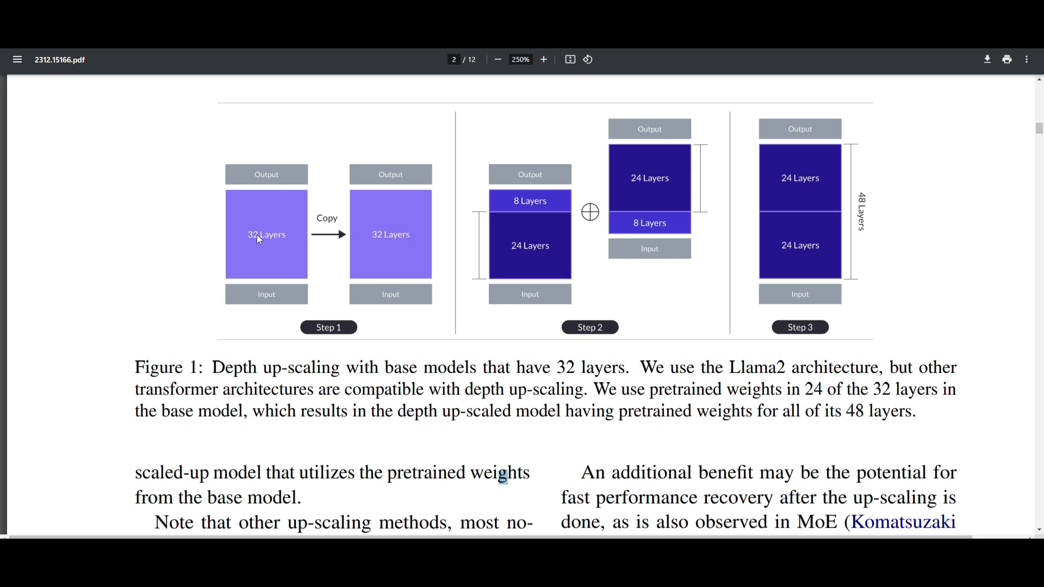
{"action": "mouse_move", "coordinate": [217, 265]}
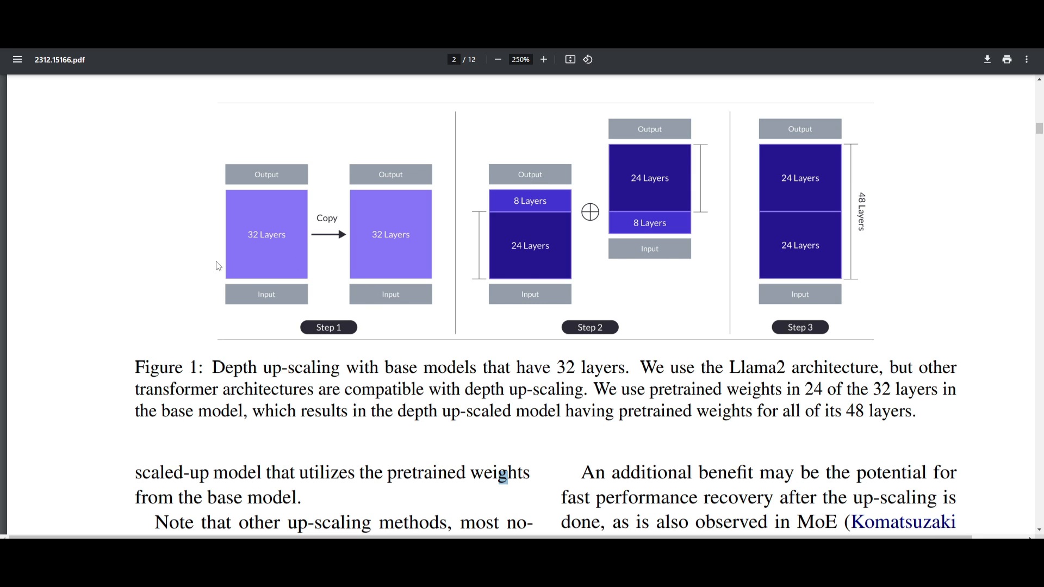
{"action": "mouse_move", "coordinate": [376, 284]}
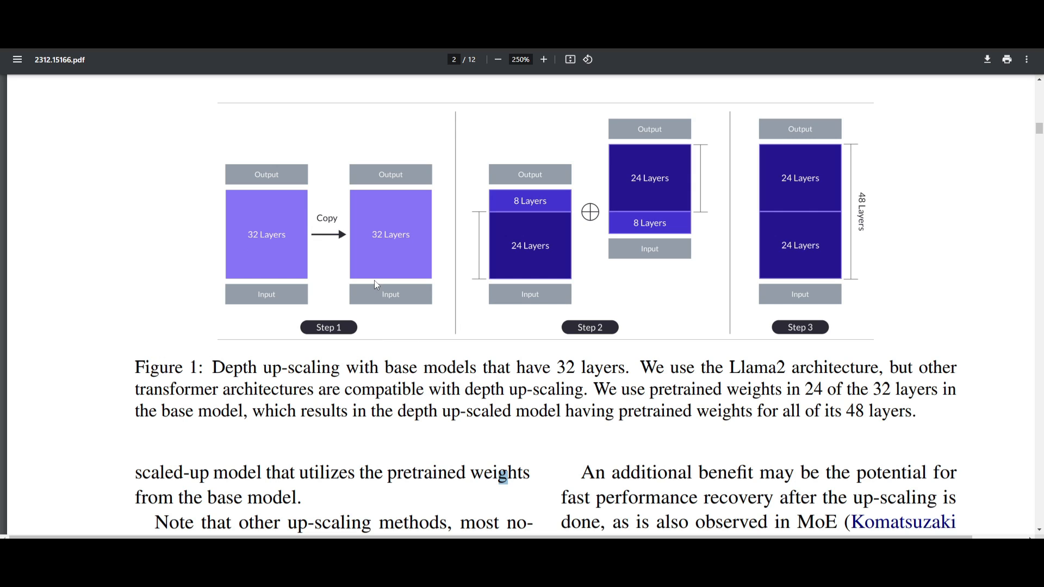
{"action": "mouse_move", "coordinate": [361, 494]}
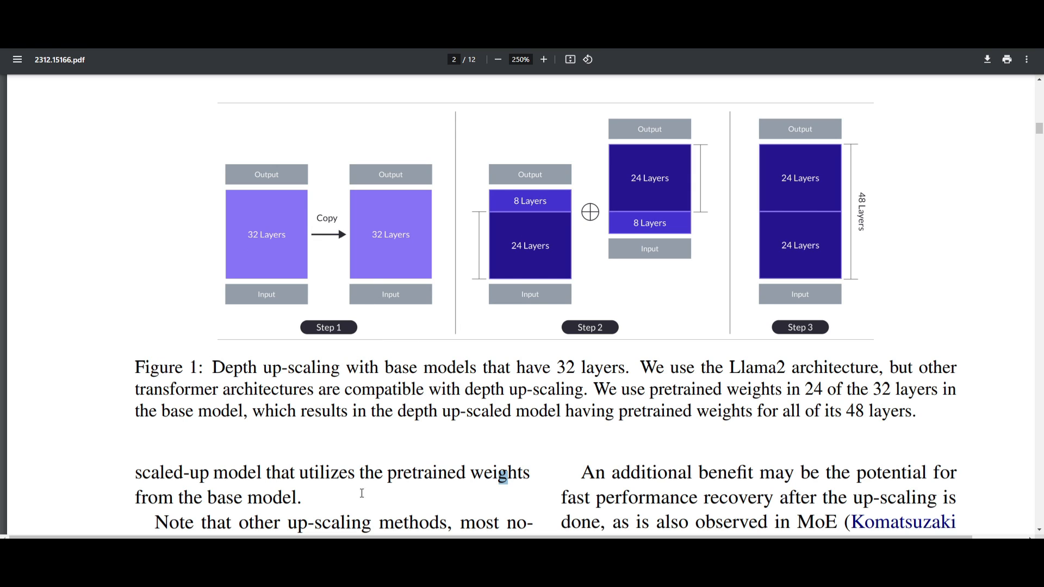
{"action": "mouse_move", "coordinate": [577, 329]}
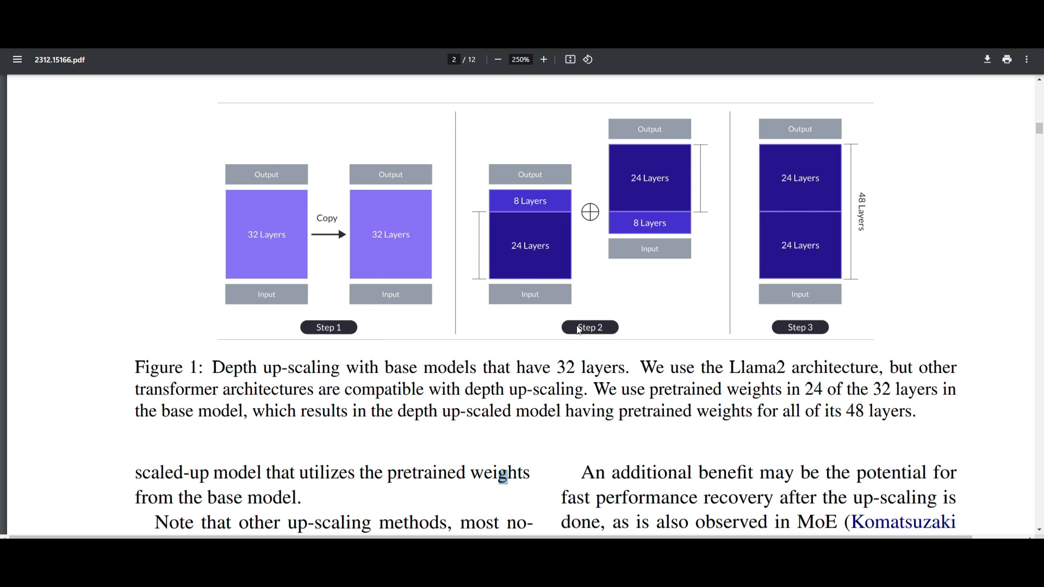
{"action": "mouse_move", "coordinate": [539, 328]}
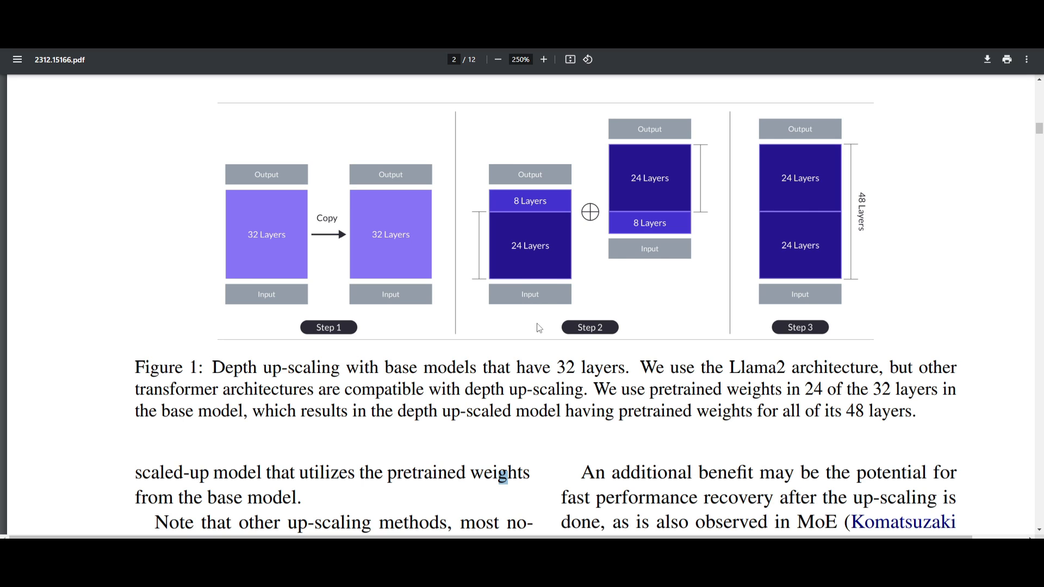
{"action": "mouse_move", "coordinate": [479, 428]}
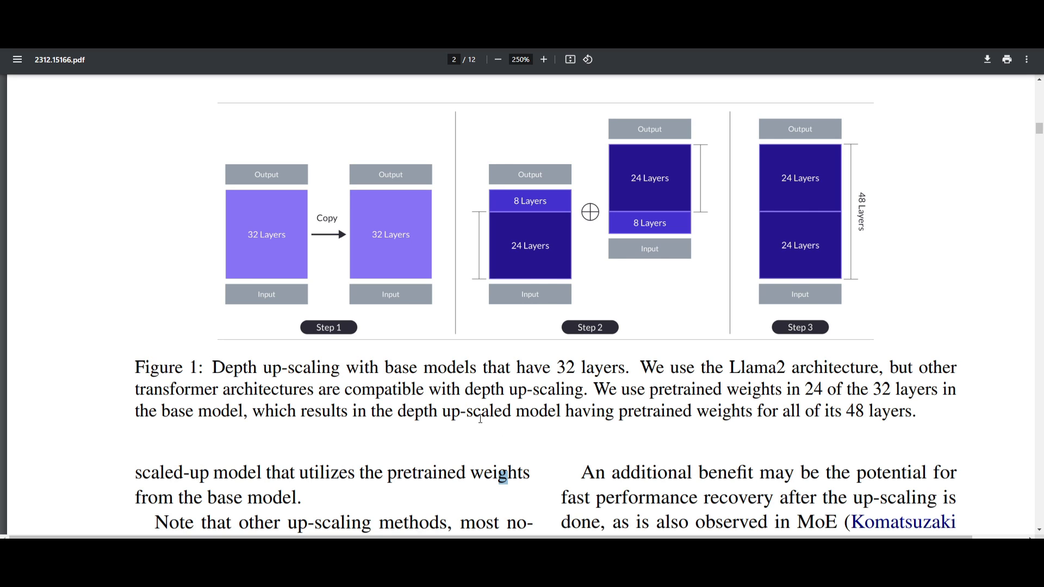
{"action": "mouse_move", "coordinate": [402, 249]}
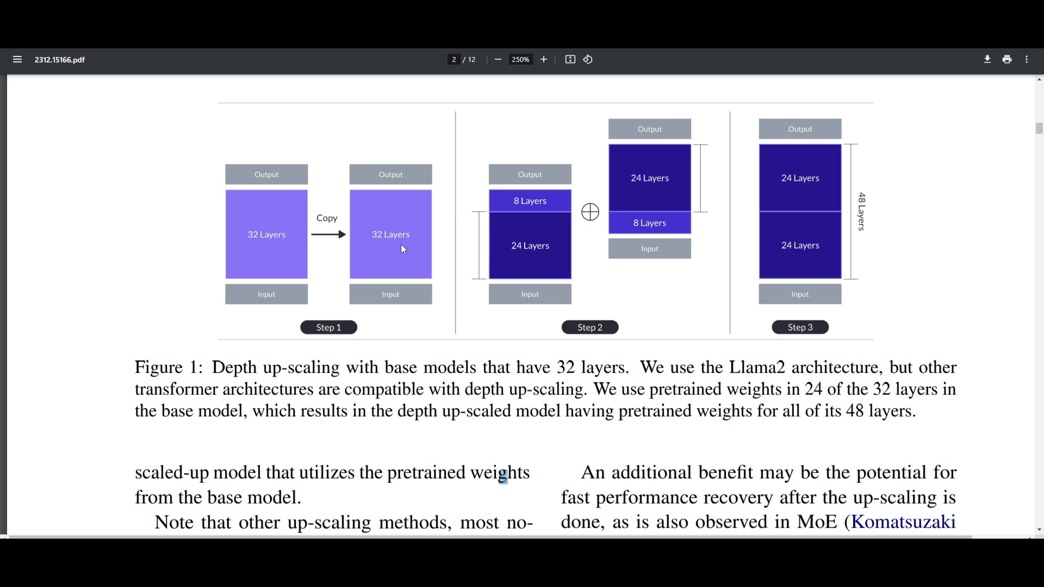
{"action": "mouse_move", "coordinate": [591, 320]}
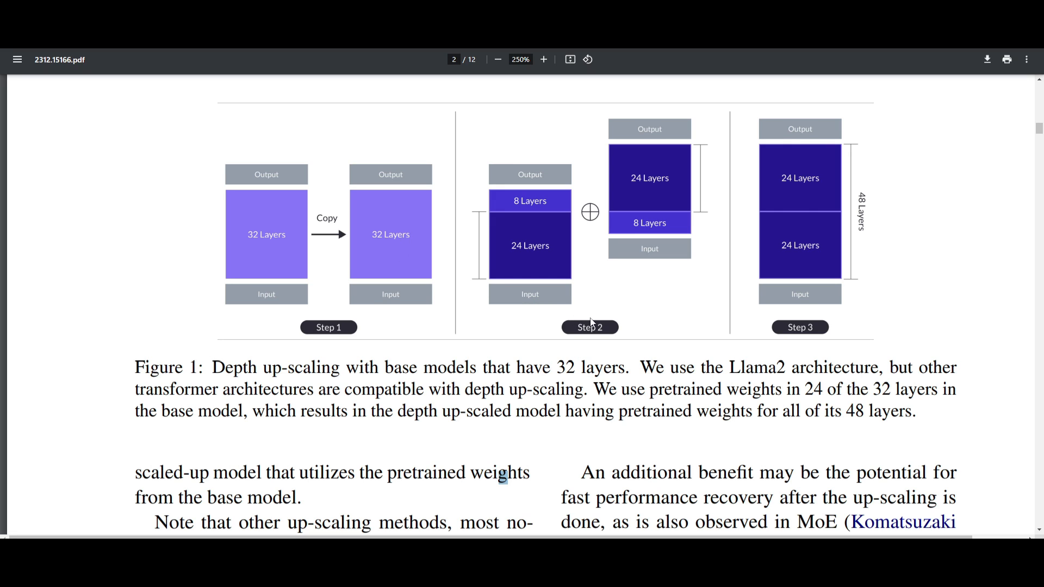
{"action": "mouse_move", "coordinate": [651, 228]}
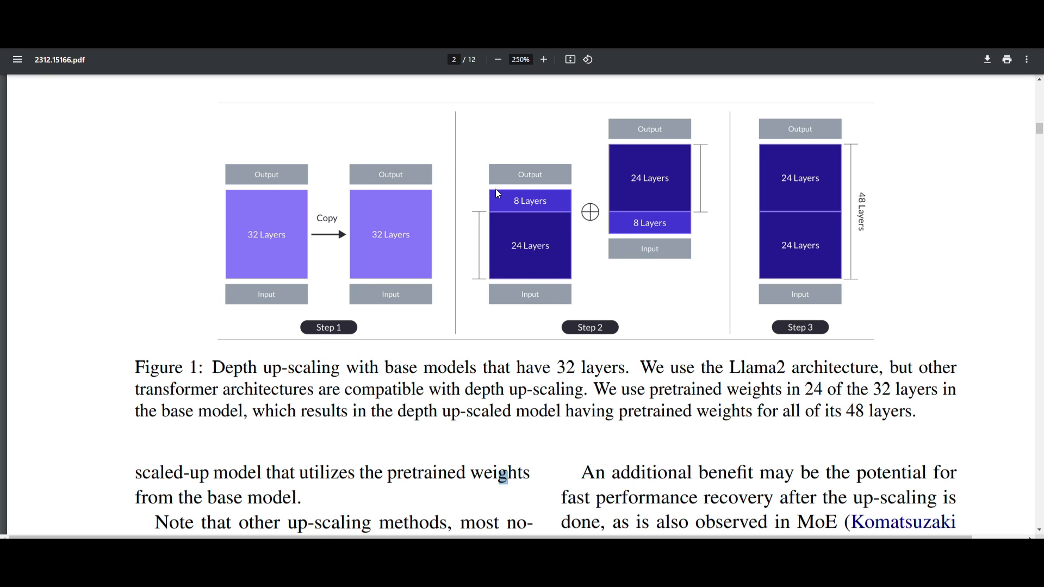
{"action": "mouse_move", "coordinate": [581, 127]}
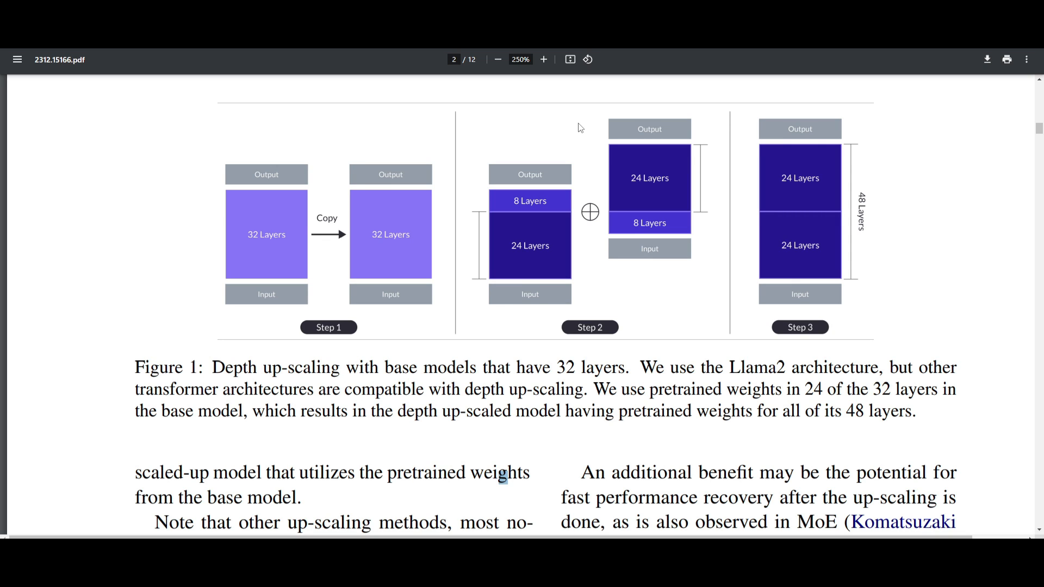
{"action": "mouse_move", "coordinate": [661, 202]}
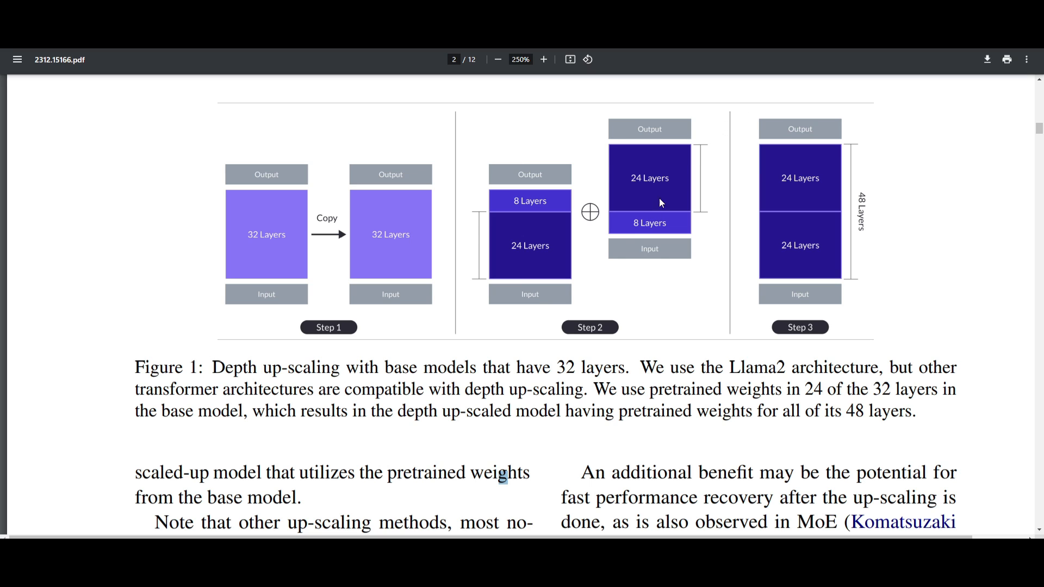
{"action": "mouse_move", "coordinate": [676, 258]}
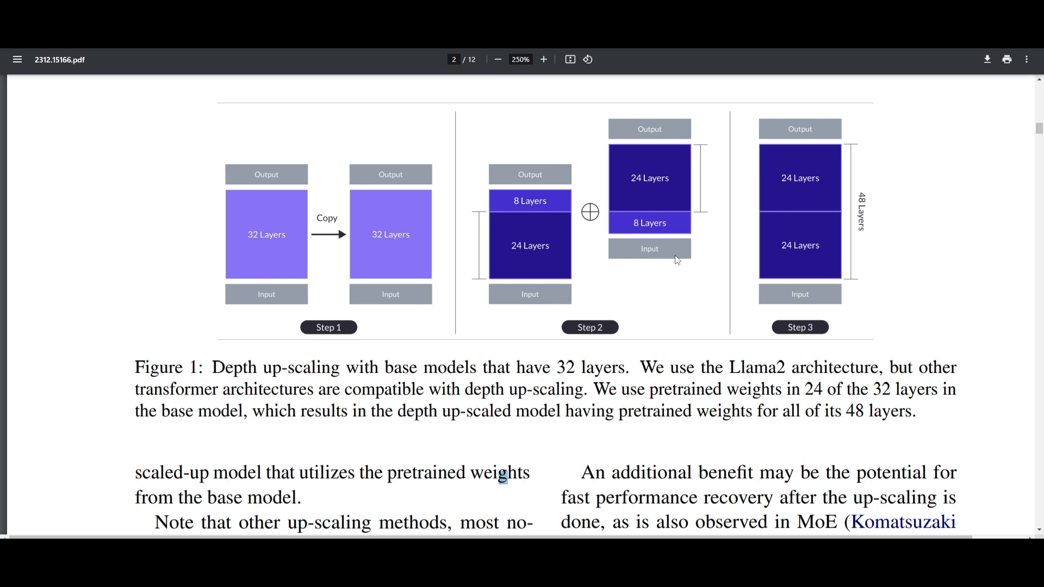
{"action": "mouse_move", "coordinate": [711, 260]}
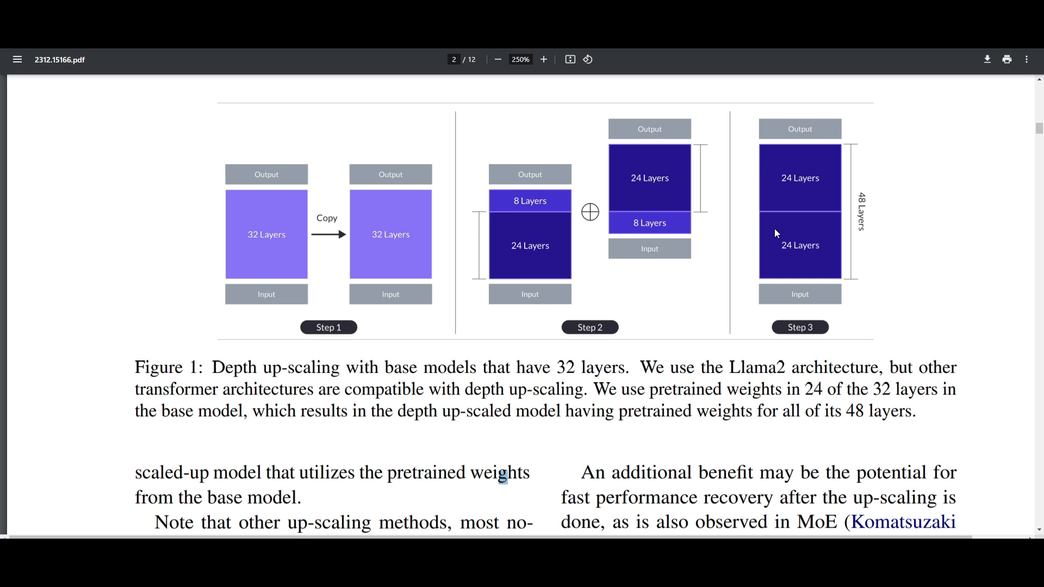
{"action": "mouse_move", "coordinate": [751, 222]}
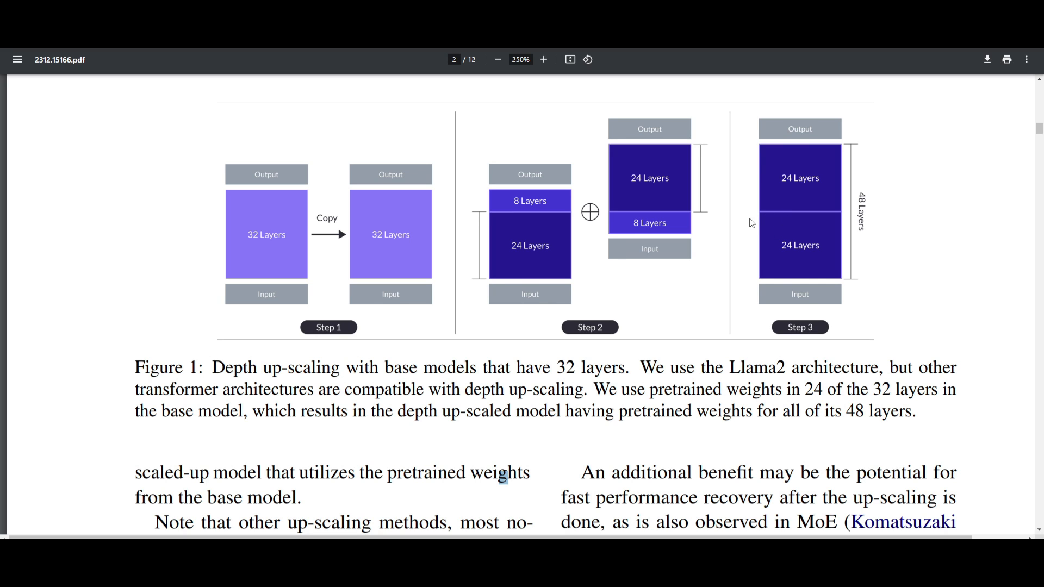
{"action": "mouse_move", "coordinate": [651, 239]}
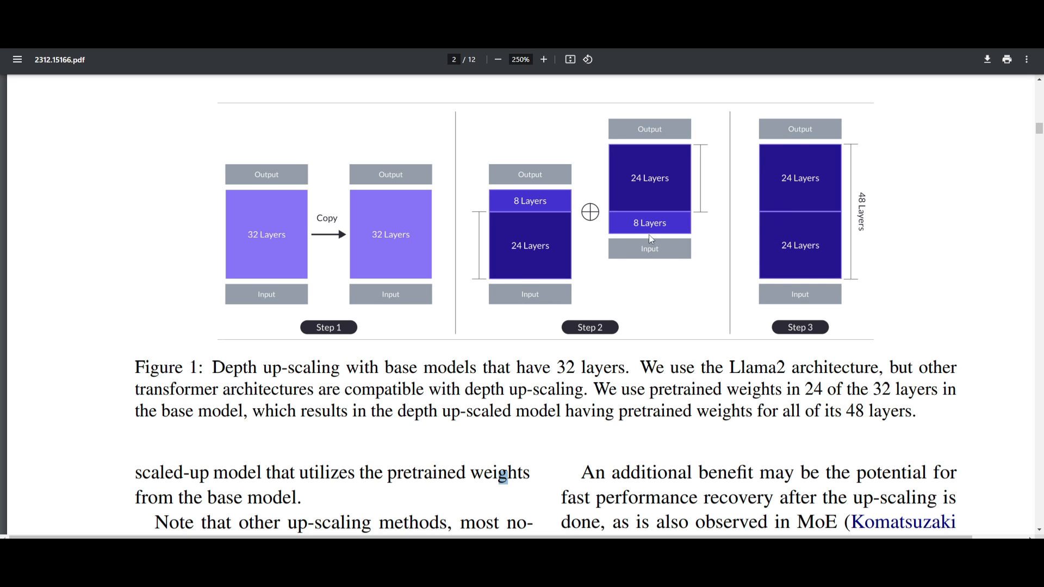
{"action": "mouse_move", "coordinate": [719, 239]}
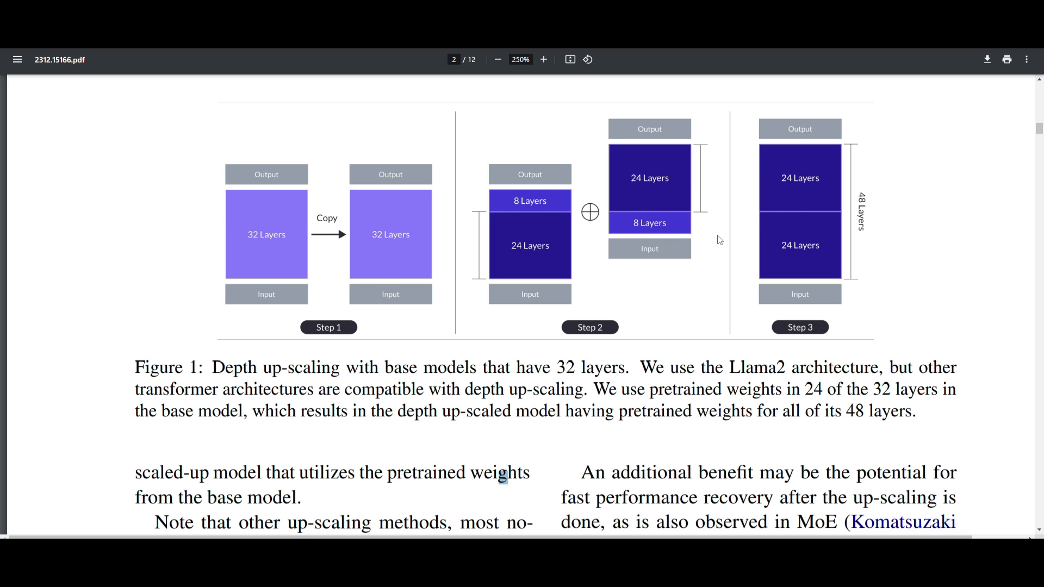
{"action": "mouse_move", "coordinate": [595, 213]}
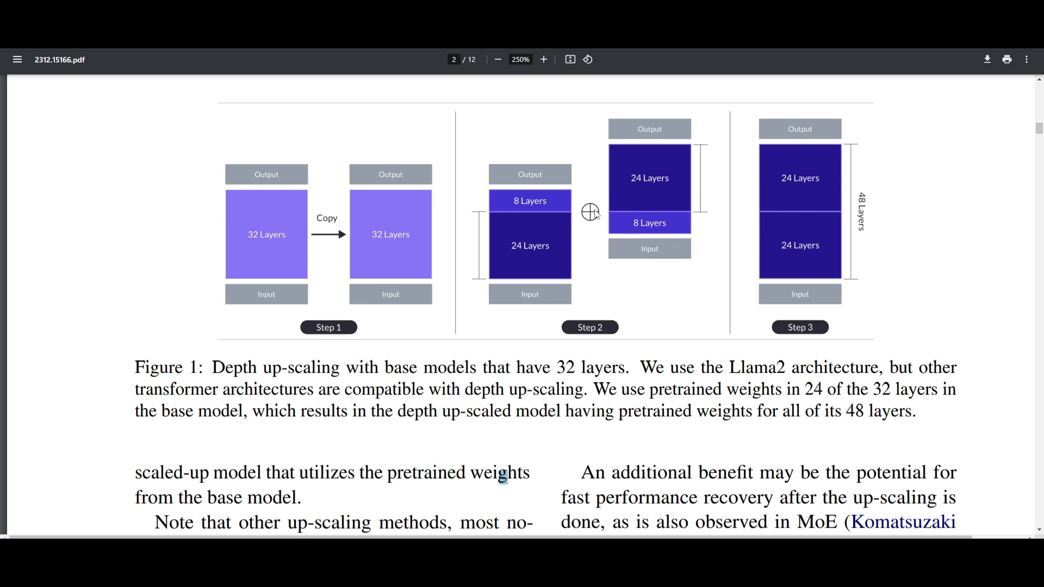
{"action": "mouse_move", "coordinate": [526, 264]}
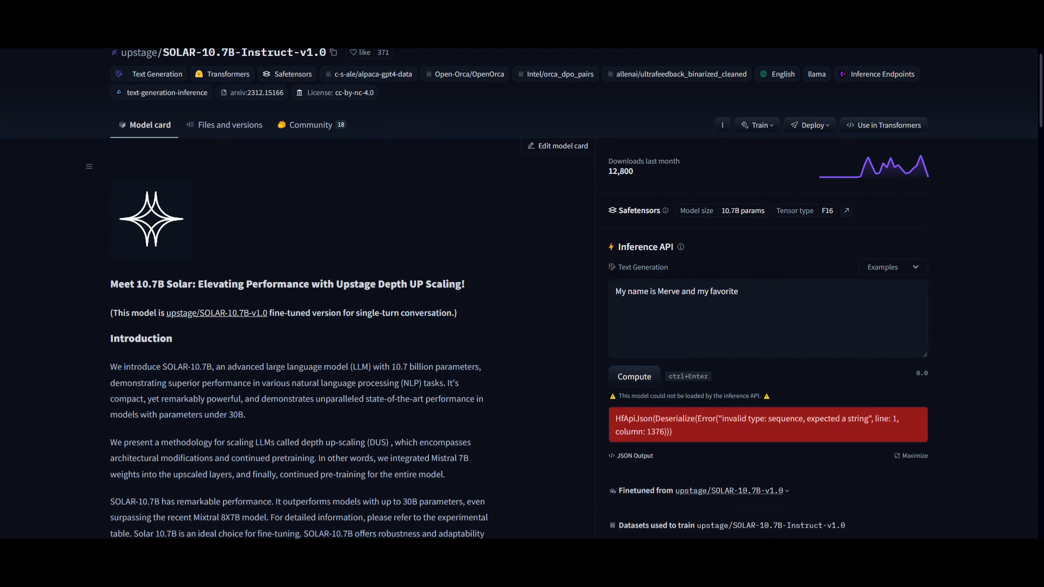
Step: Bring page 4's Table 2 benchmark scores for SOLAR 10.7B into view at 300% zoom
{"action": "left_click", "coordinate": [256, 93]}
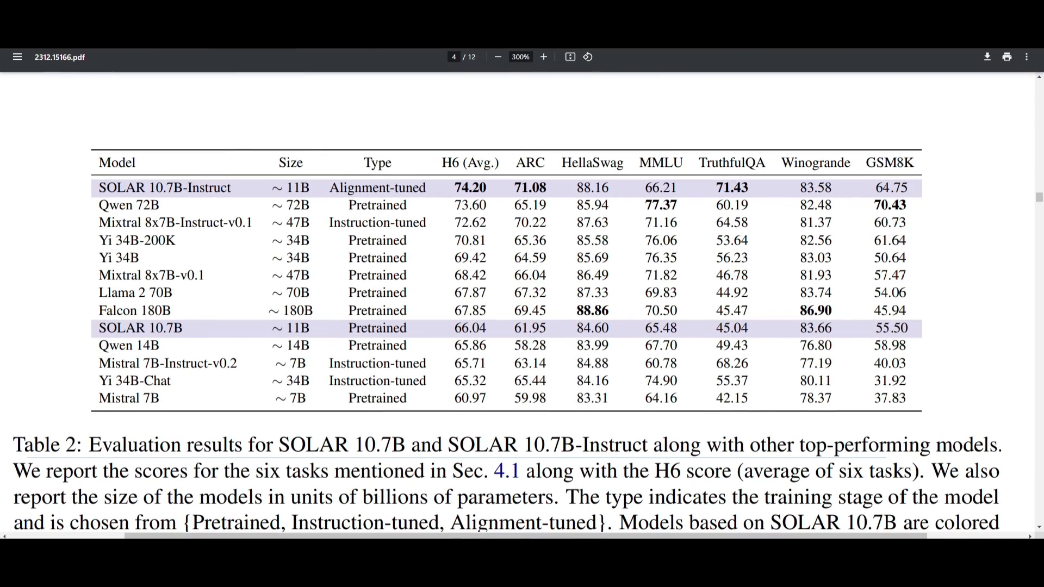
{"action": "mouse_move", "coordinate": [315, 332]}
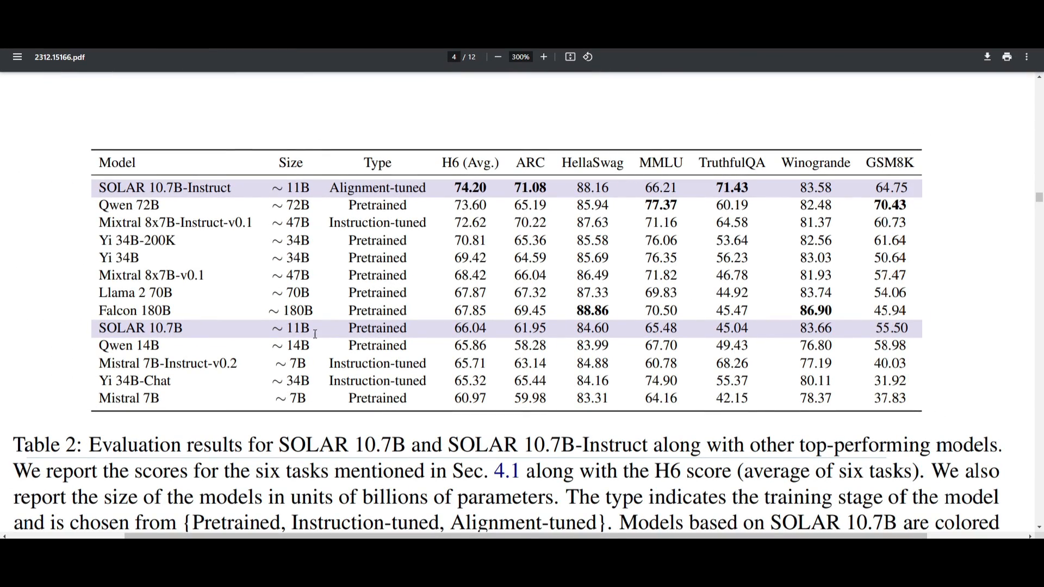
{"action": "mouse_move", "coordinate": [281, 438]}
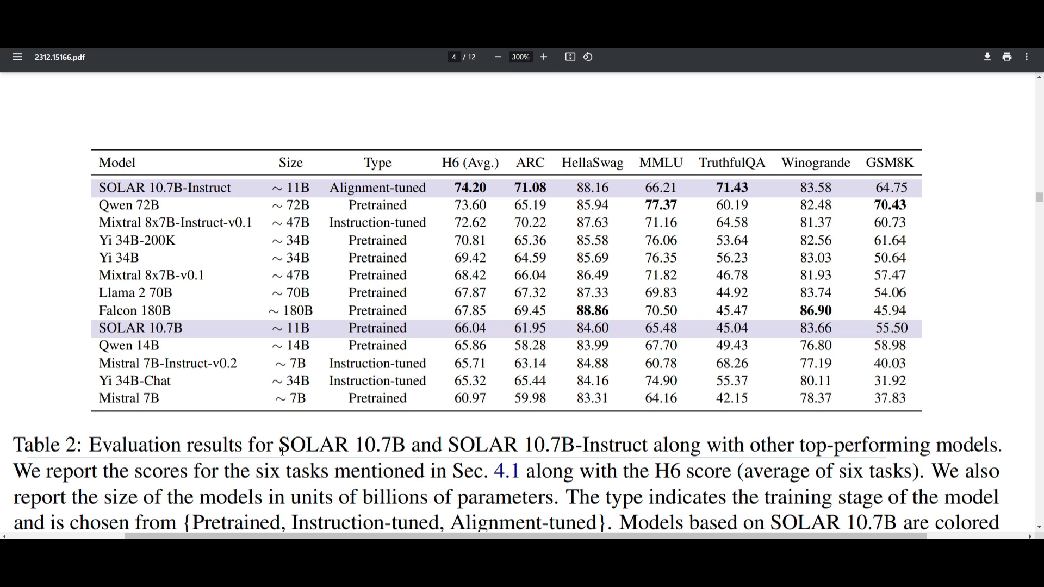
{"action": "double_click", "coordinate": [333, 444]}
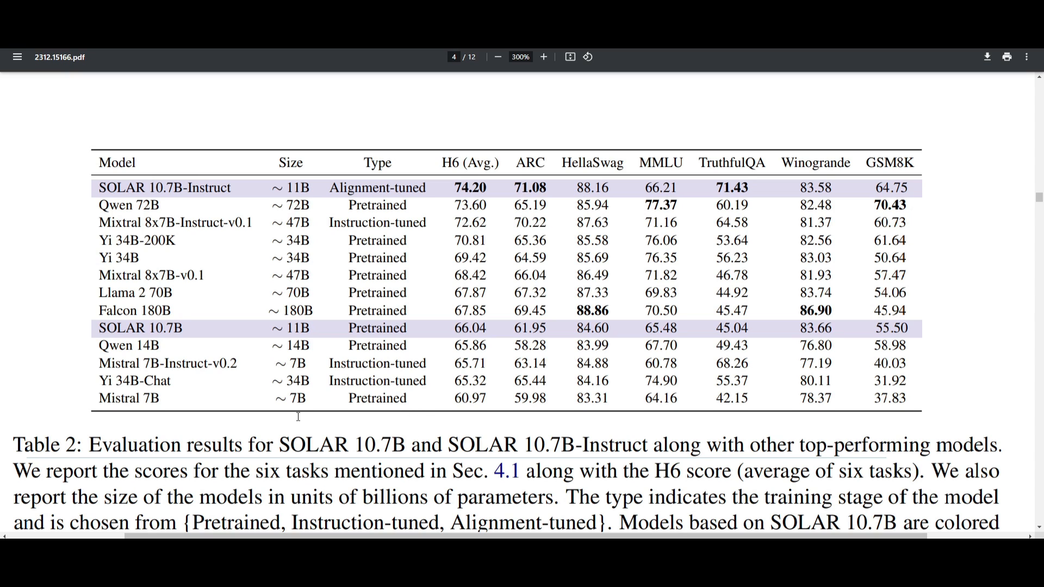
{"action": "mouse_move", "coordinate": [295, 374]}
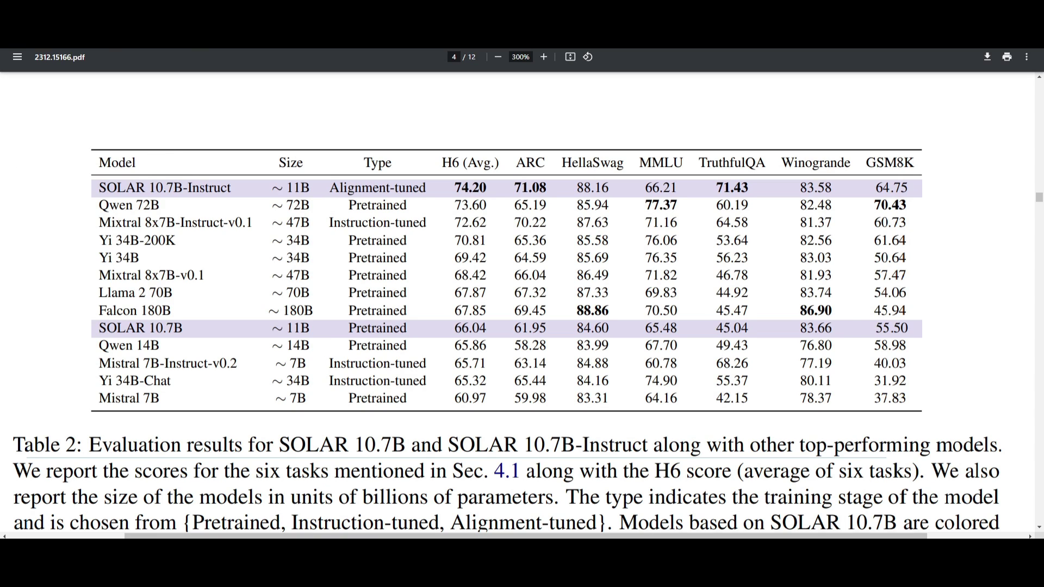
{"action": "mouse_move", "coordinate": [537, 178]}
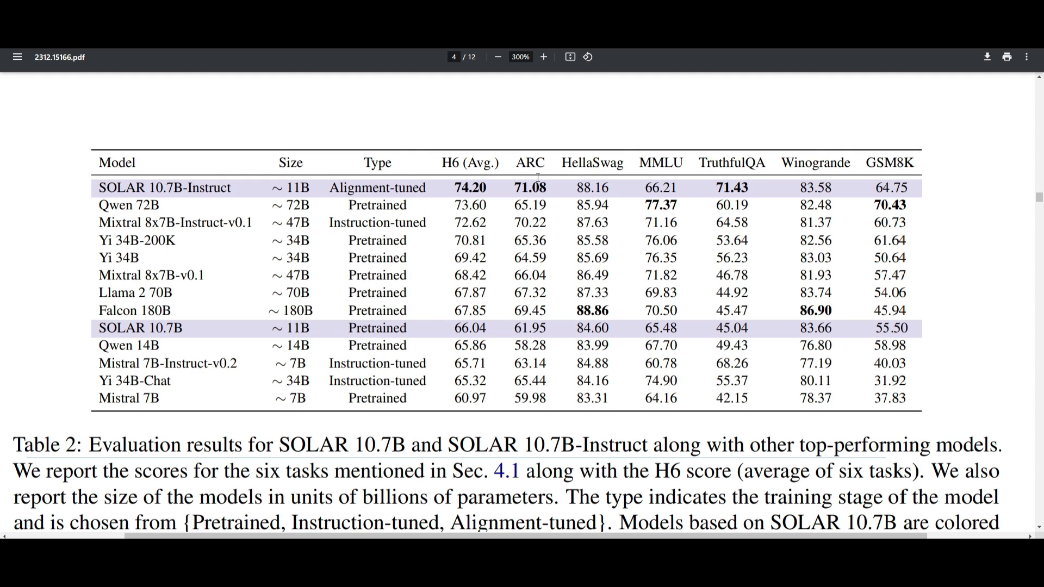
{"action": "mouse_move", "coordinate": [243, 281]}
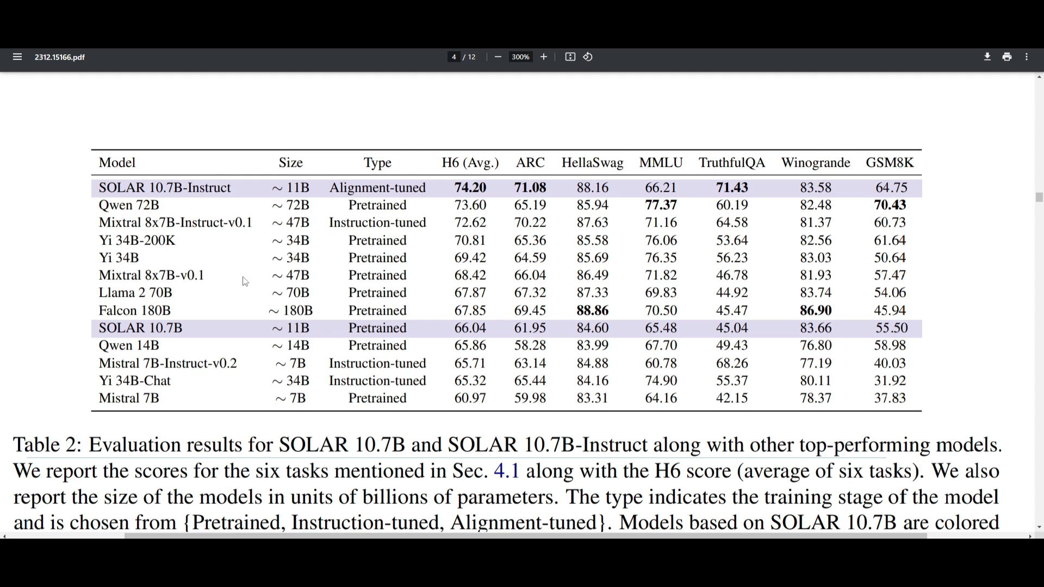
{"action": "mouse_move", "coordinate": [84, 222]}
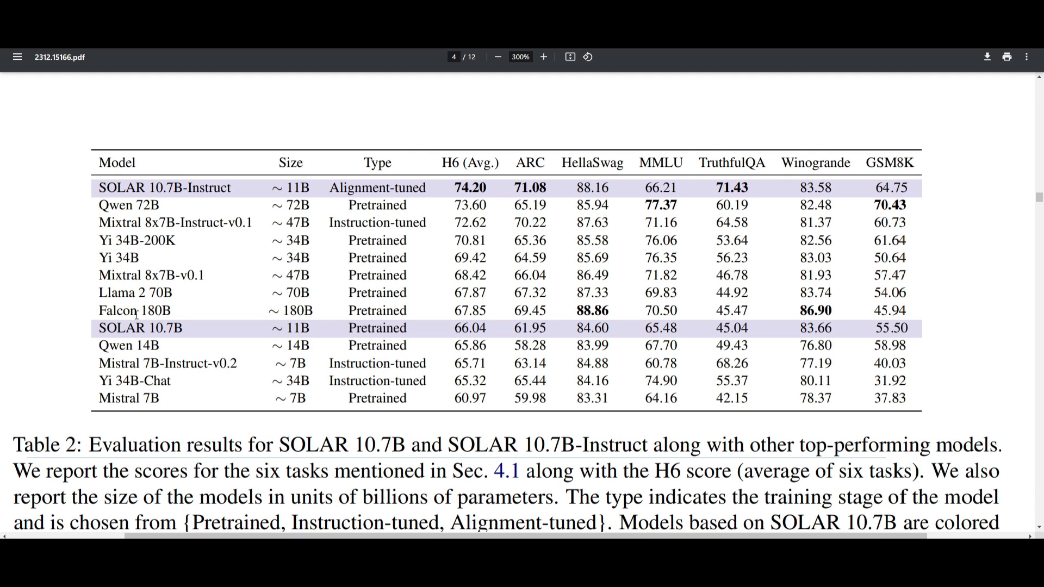
{"action": "mouse_move", "coordinate": [209, 312]}
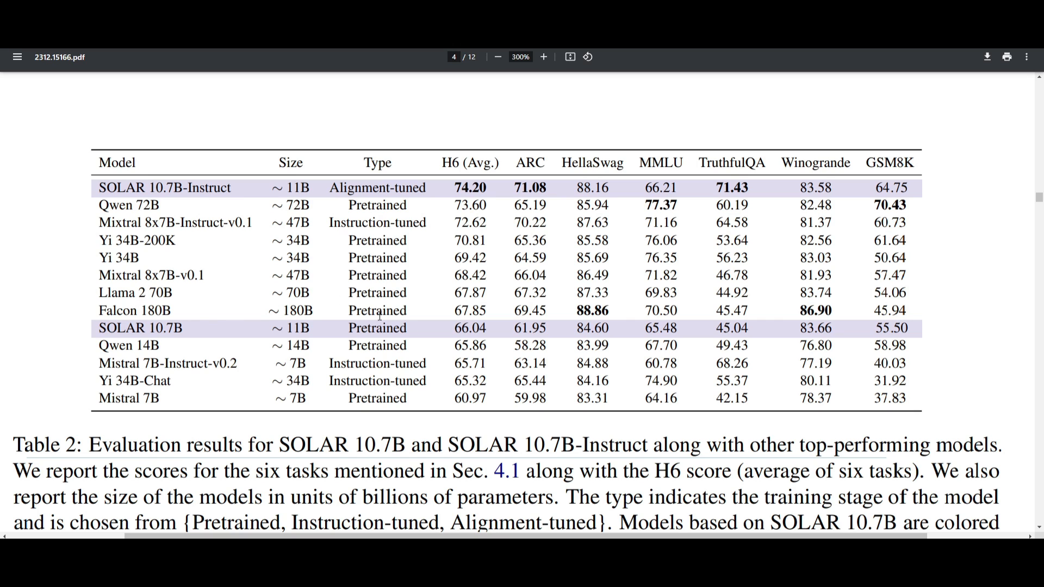
{"action": "mouse_move", "coordinate": [624, 58]}
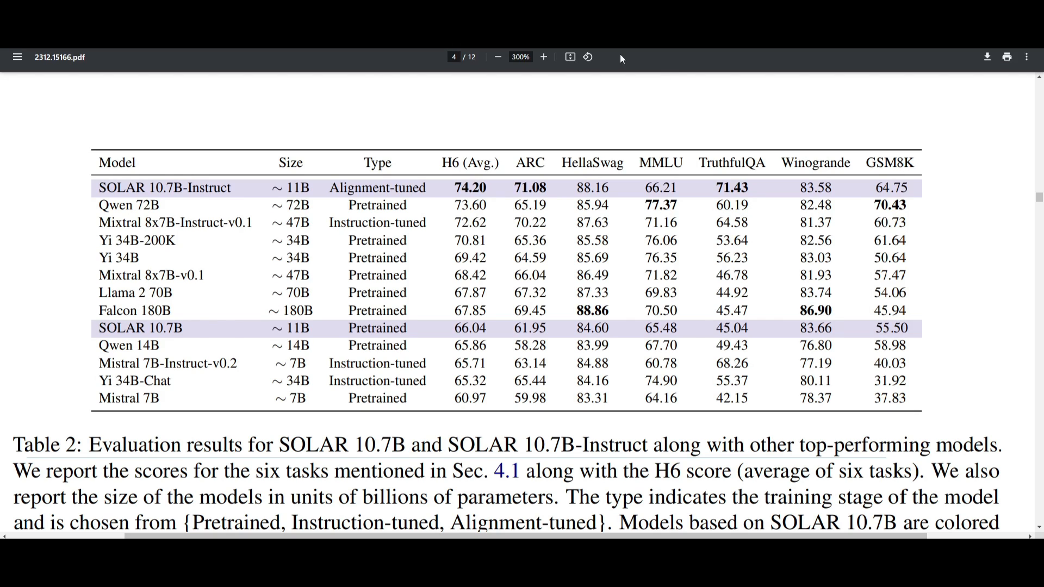
{"action": "mouse_move", "coordinate": [287, 141]}
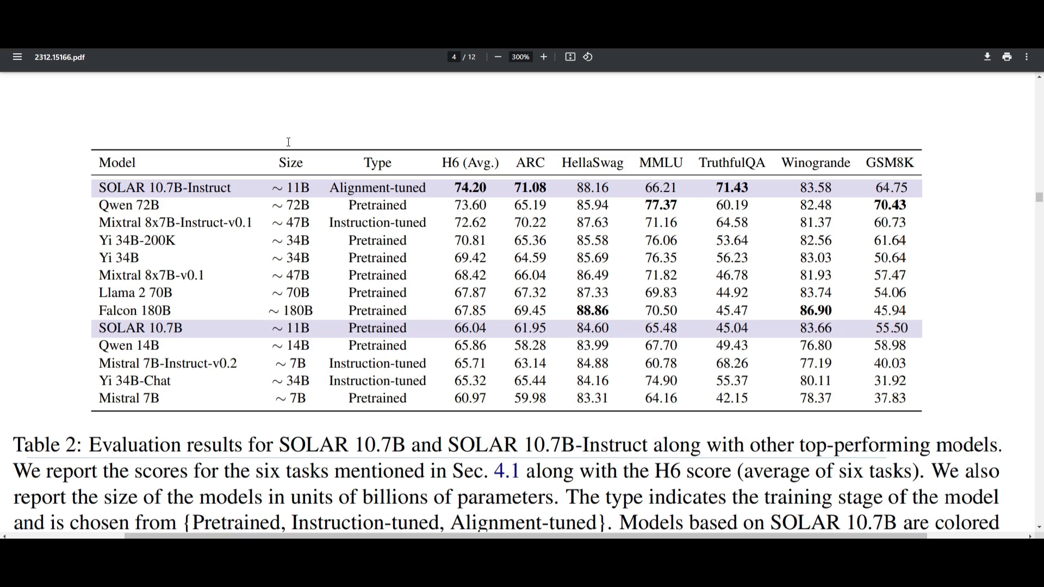
{"action": "mouse_move", "coordinate": [298, 415]}
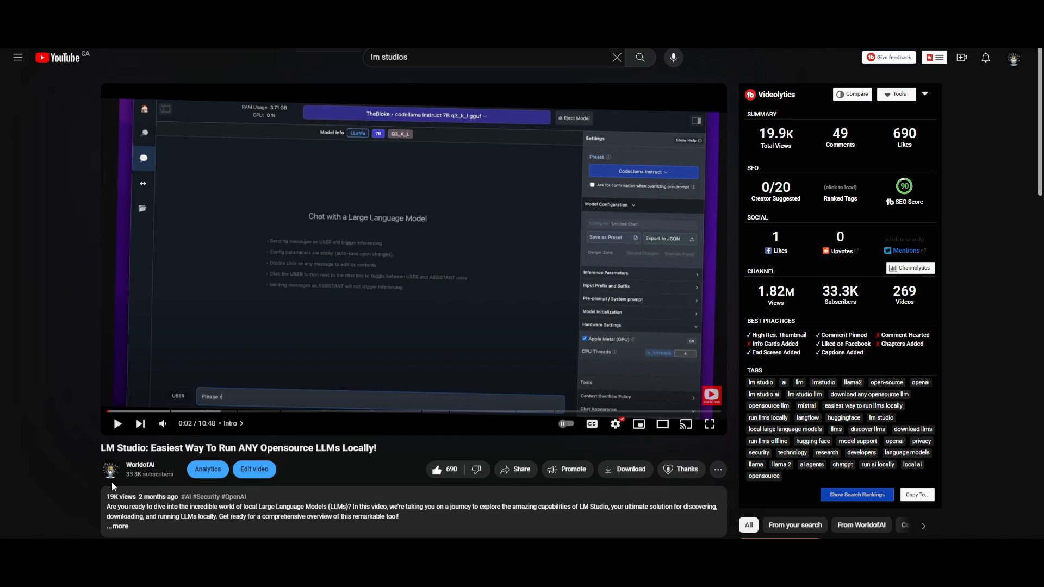
{"action": "mouse_move", "coordinate": [454, 330]}
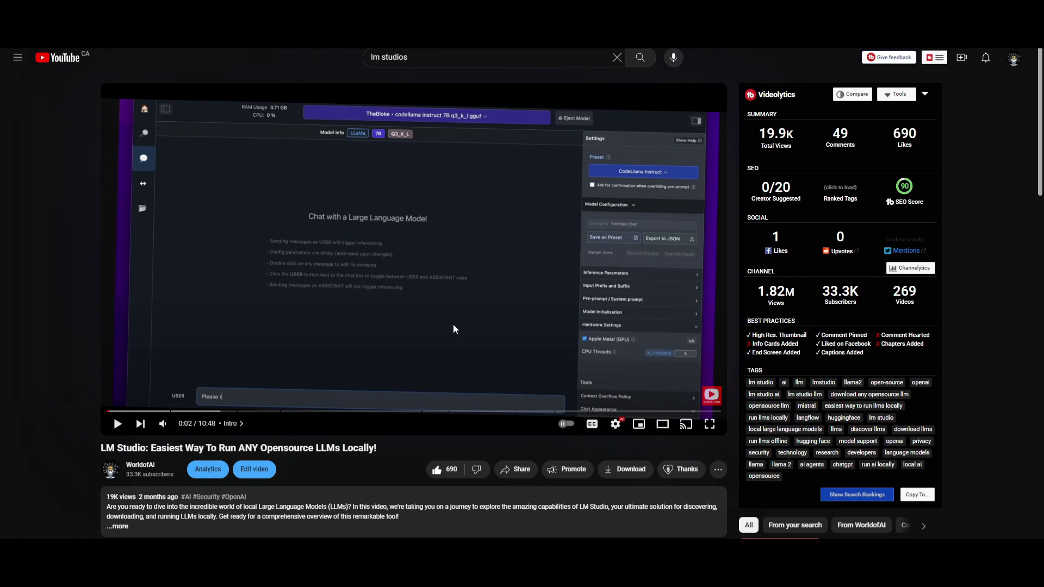
{"action": "mouse_move", "coordinate": [404, 347]}
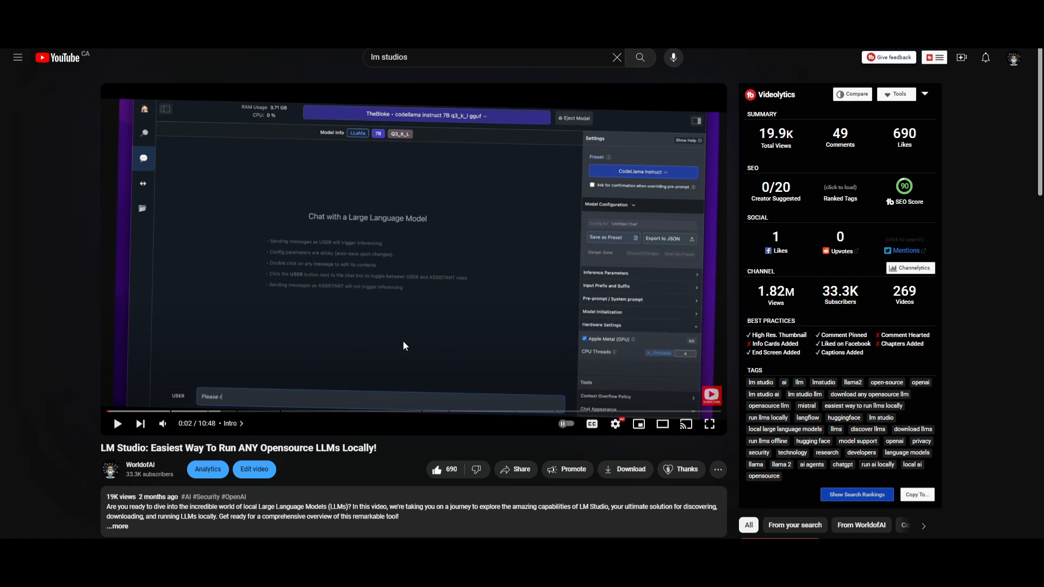
{"action": "mouse_move", "coordinate": [350, 489]}
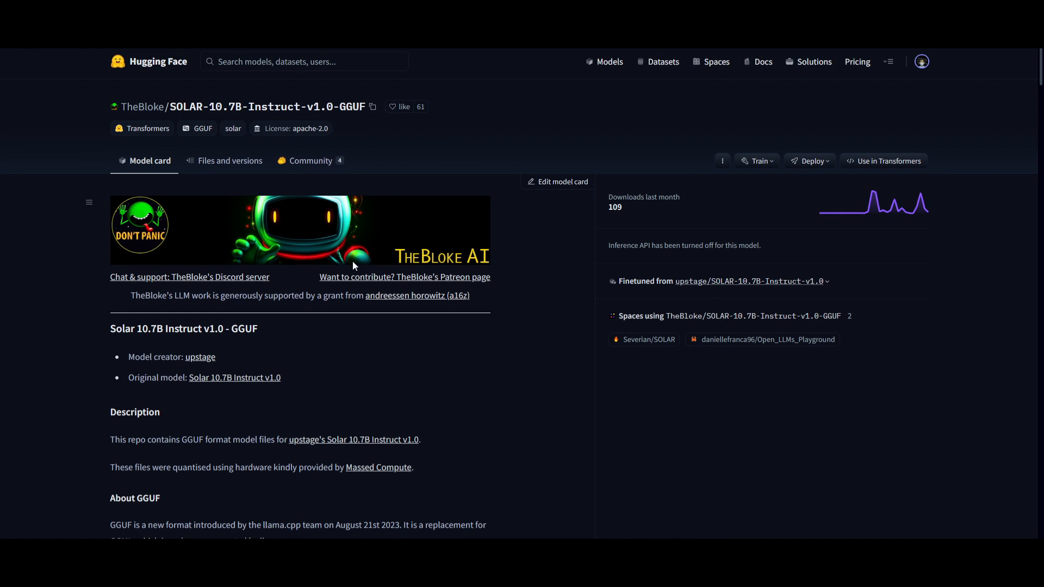
{"action": "mouse_move", "coordinate": [457, 320]}
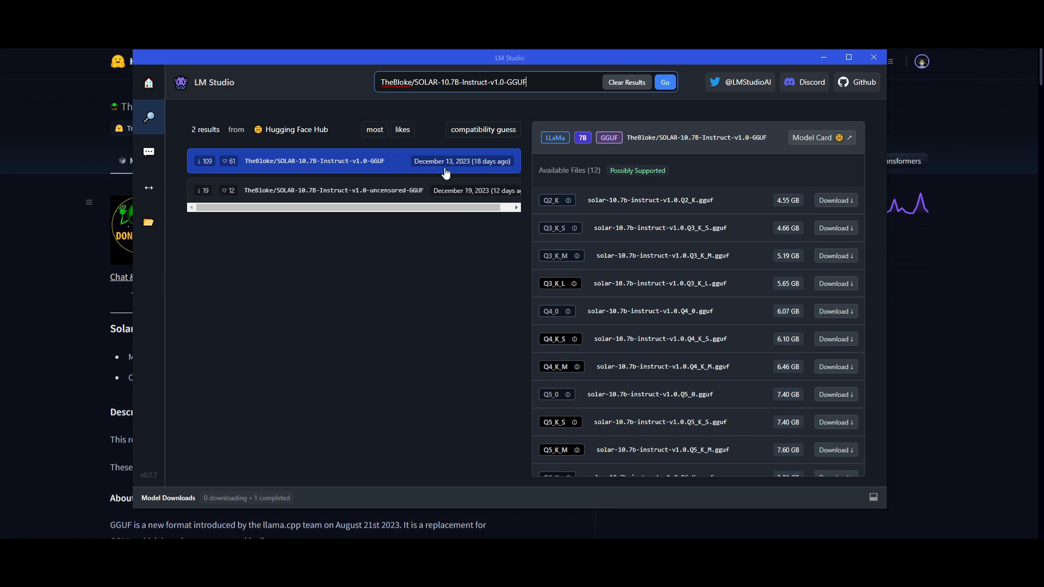
{"action": "mouse_move", "coordinate": [489, 126]}
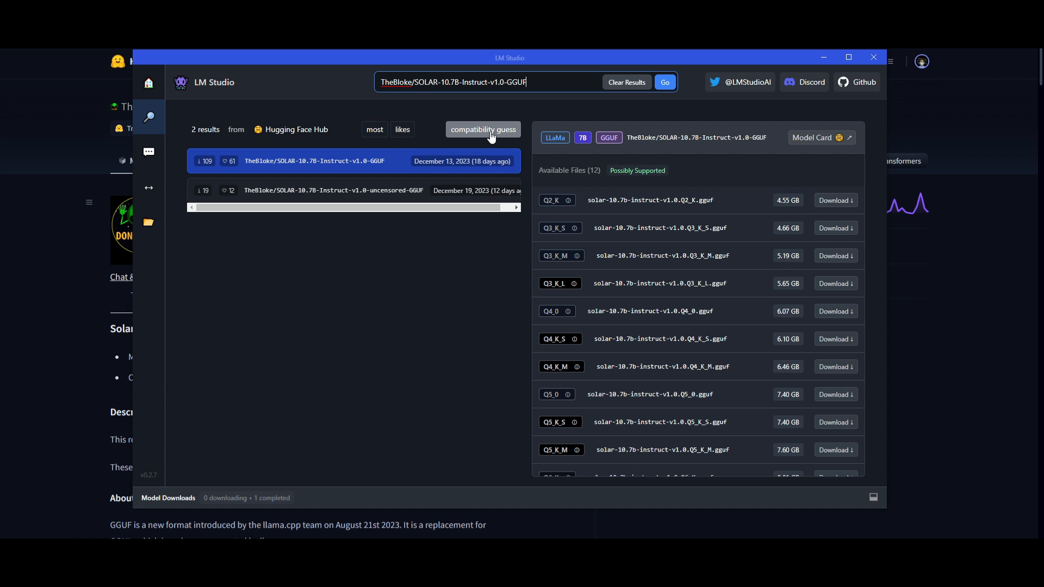
{"action": "mouse_move", "coordinate": [399, 176]}
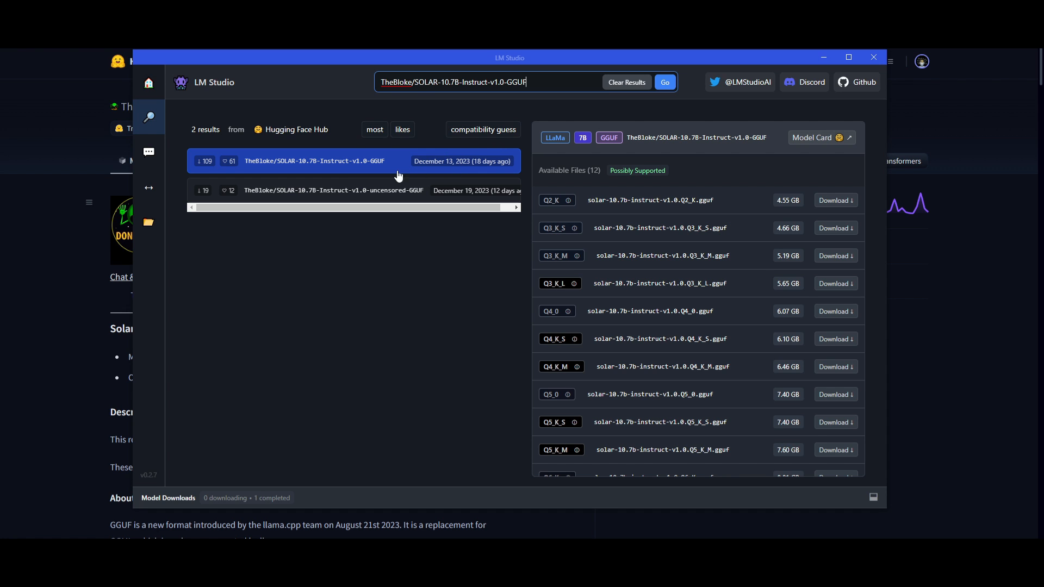
Step: Scroll the Available Files list to the larger Q5, Q6_K and Q8_0 quantizations
{"action": "scroll", "scroll_direction": "down", "scroll_amount": 3}
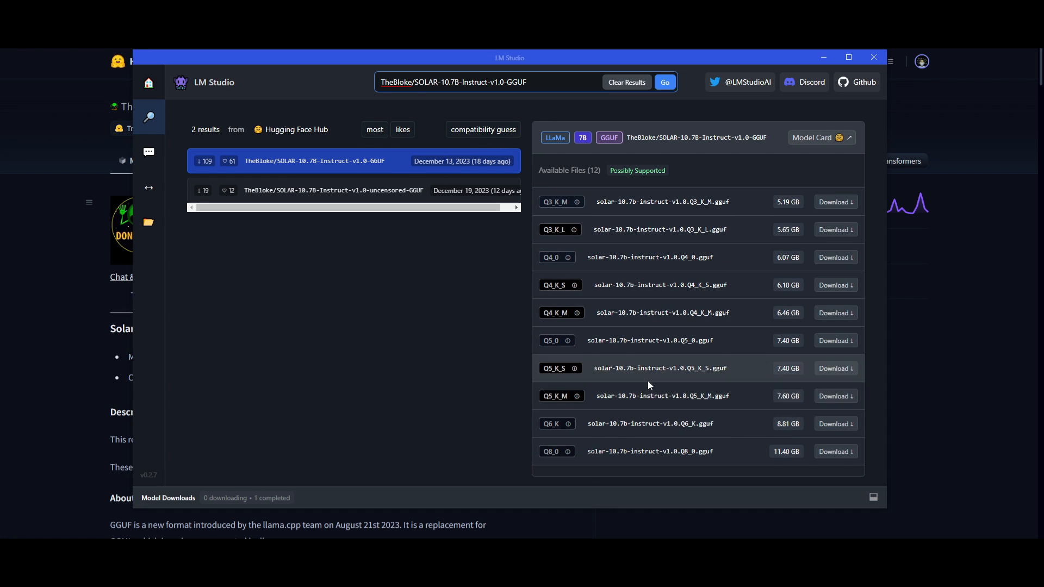
{"action": "mouse_move", "coordinate": [353, 198]}
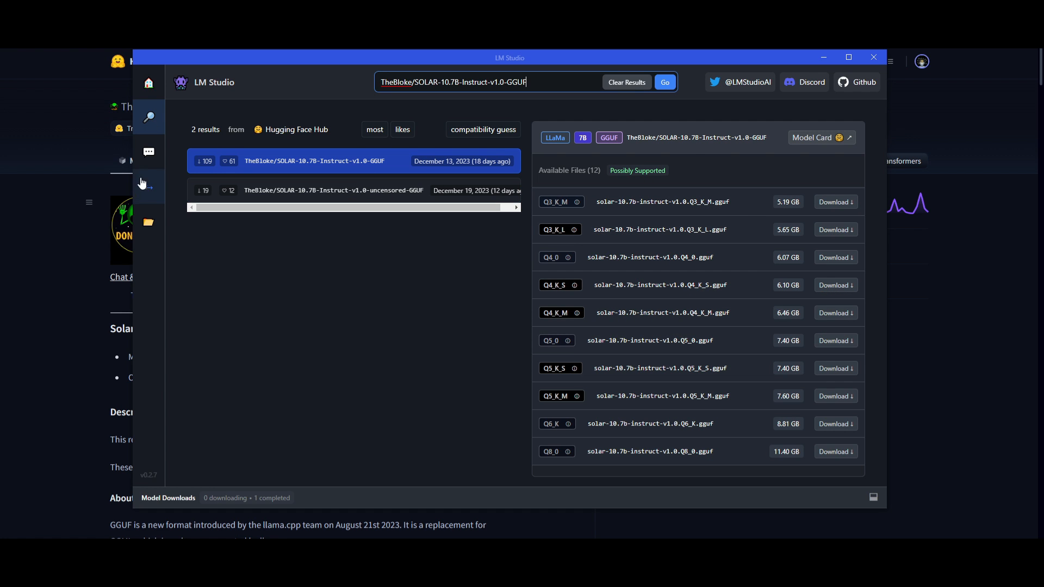
Step: Switch to LM Studio's AI Chat view with no model loaded
{"action": "left_click", "coordinate": [148, 152]}
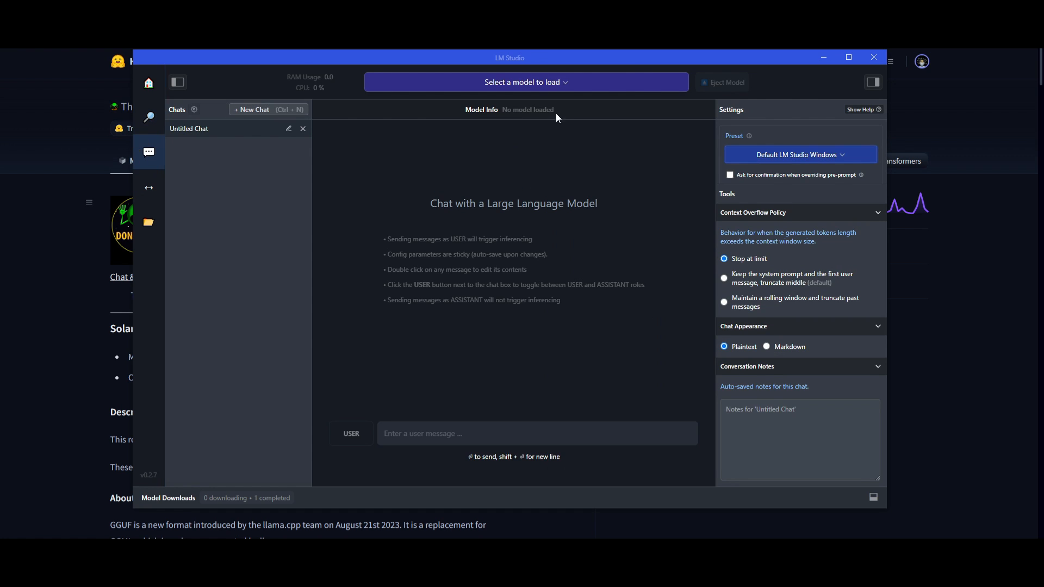
{"action": "left_click", "coordinate": [526, 82]}
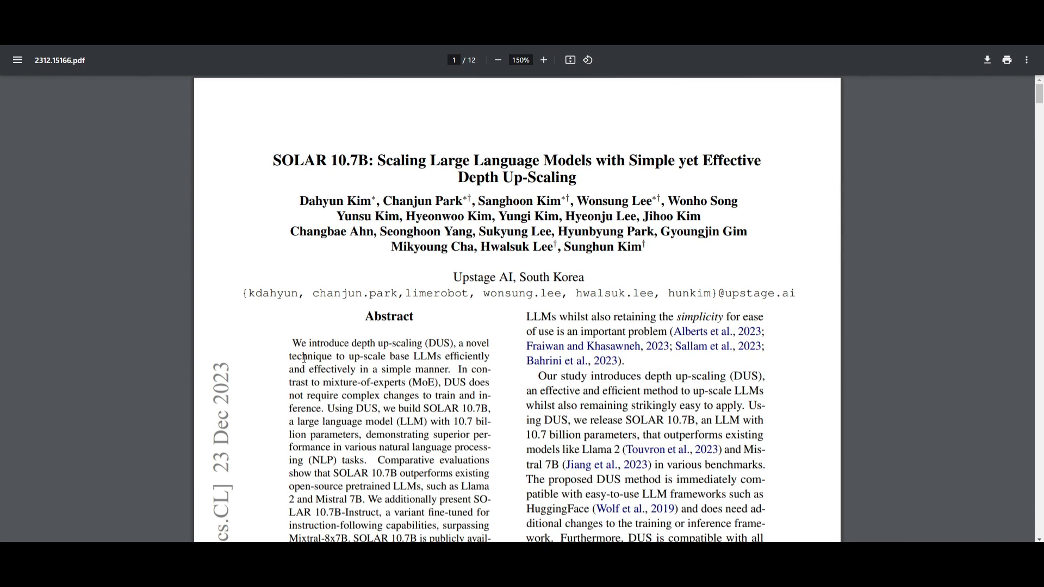
Step: Scroll from page 1 past Tables 2–5 down to section 5 Conclusion on page 6
{"action": "scroll", "scroll_direction": "down", "scroll_amount": 3}
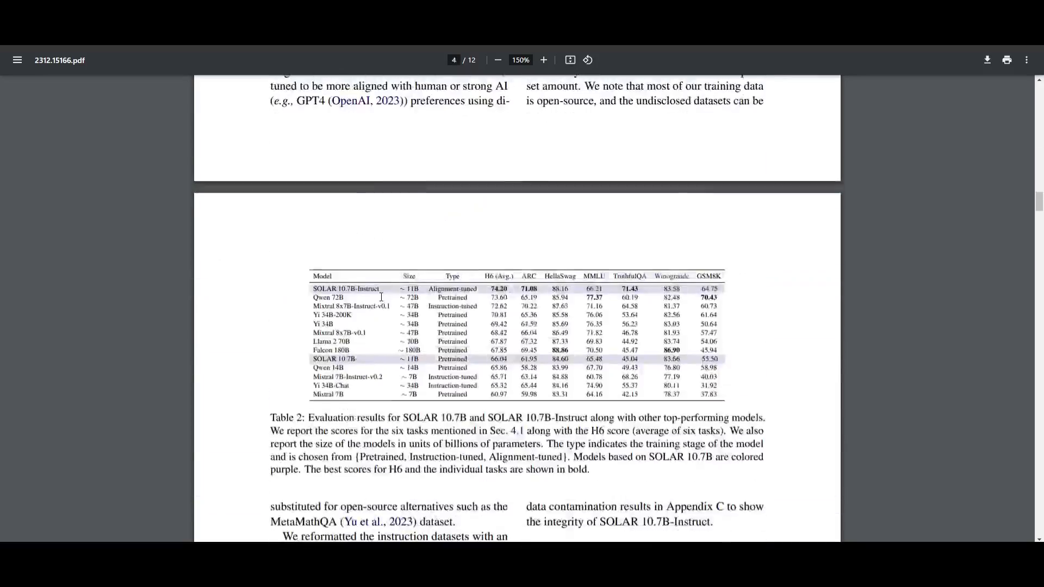
{"action": "scroll", "scroll_direction": "down", "scroll_amount": 3}
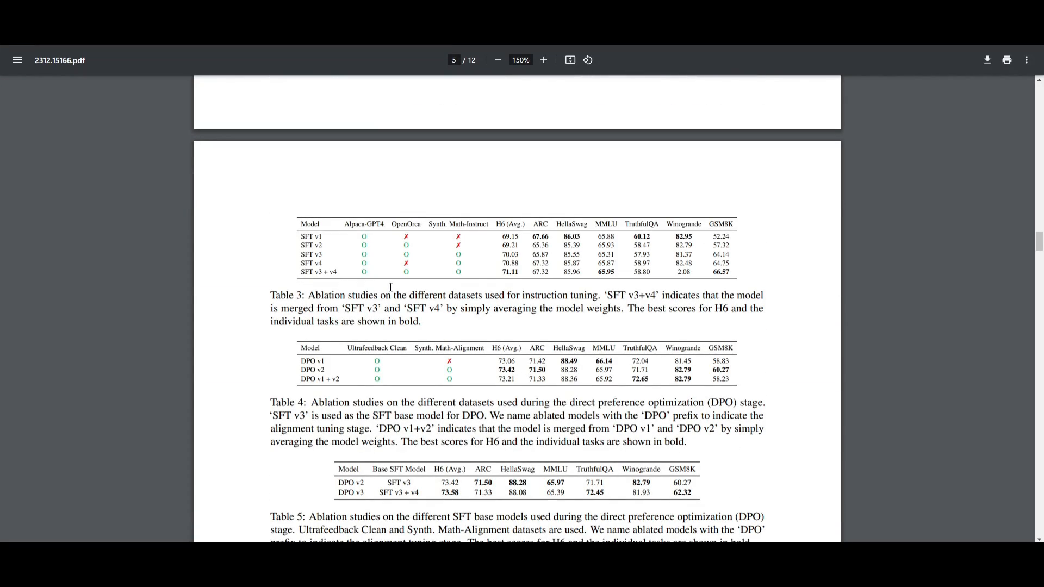
{"action": "scroll", "scroll_direction": "down", "scroll_amount": 3}
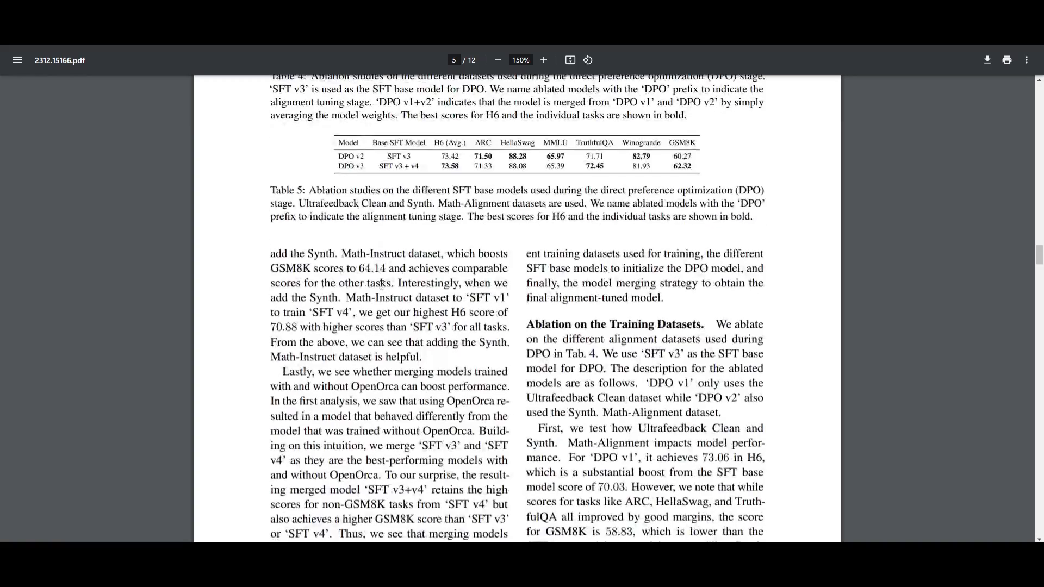
{"action": "scroll", "scroll_direction": "down", "scroll_amount": 3}
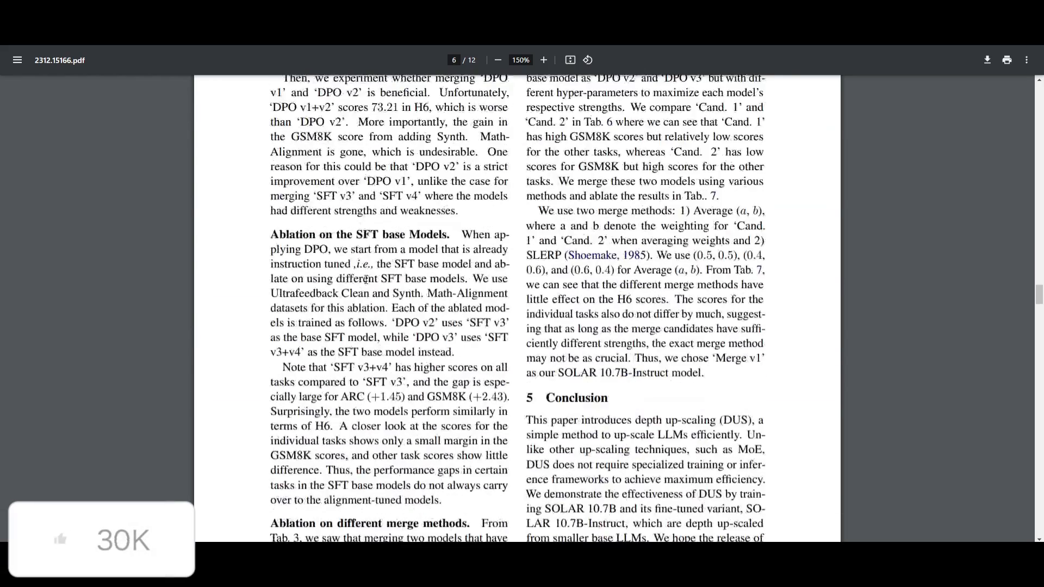
{"action": "scroll", "scroll_direction": "down", "scroll_amount": 3}
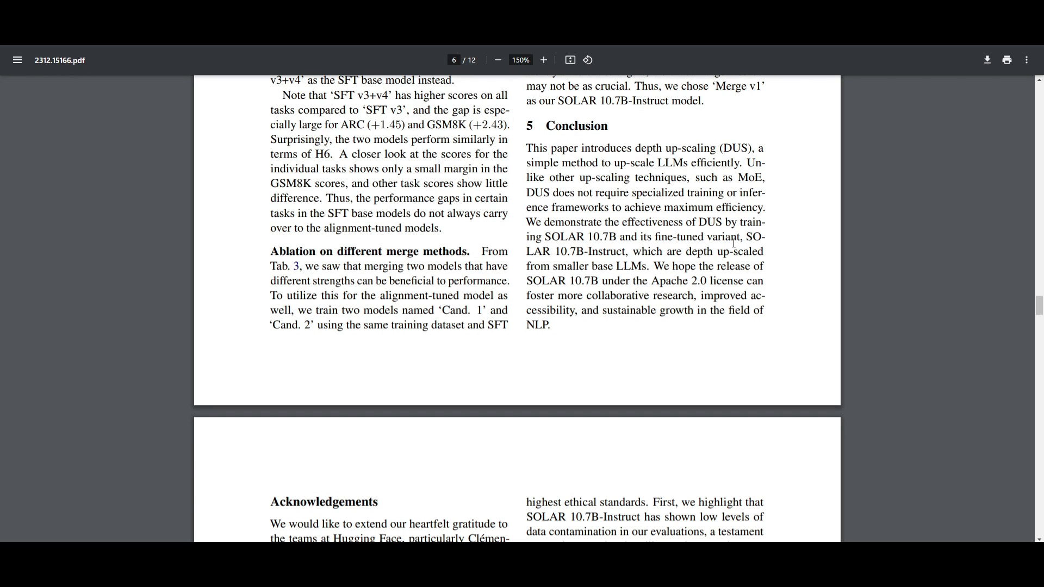
{"action": "scroll", "scroll_direction": "down", "scroll_amount": 3}
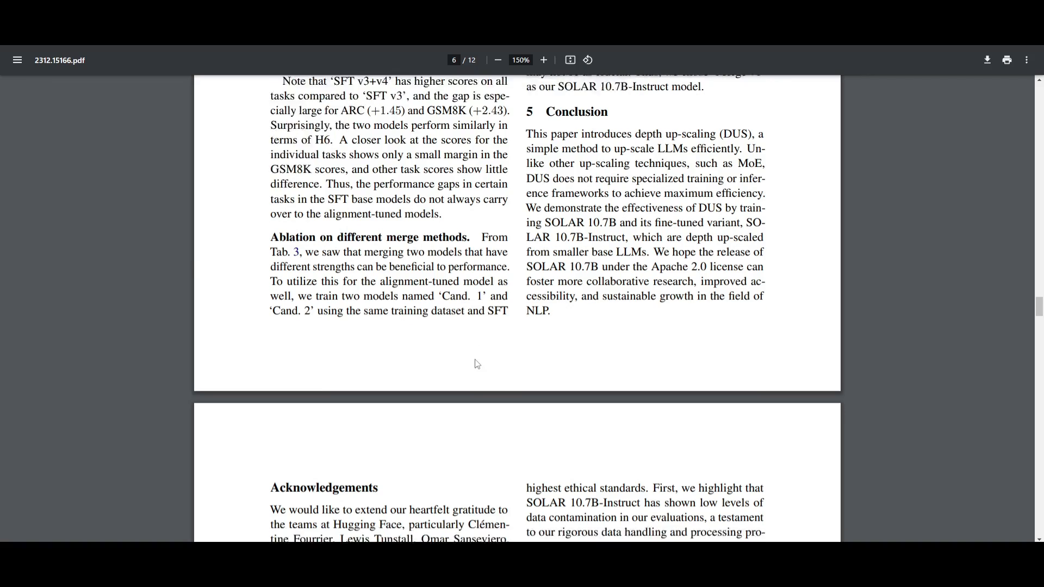
{"action": "scroll", "scroll_direction": "down", "scroll_amount": 3}
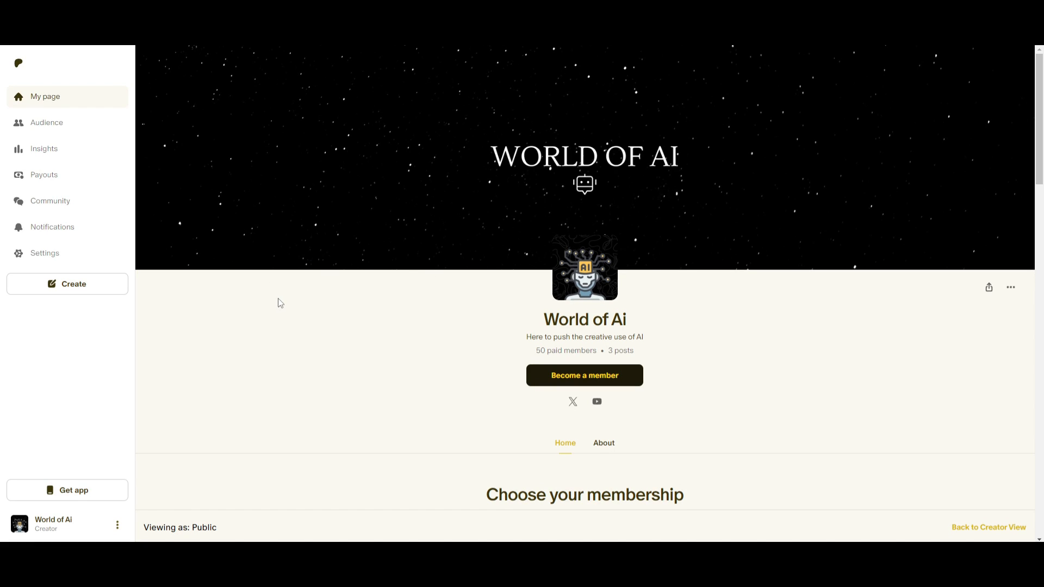
Step: Show the WorldofAi X profile from the Patreon page and scroll it
{"action": "left_click", "coordinate": [572, 401]}
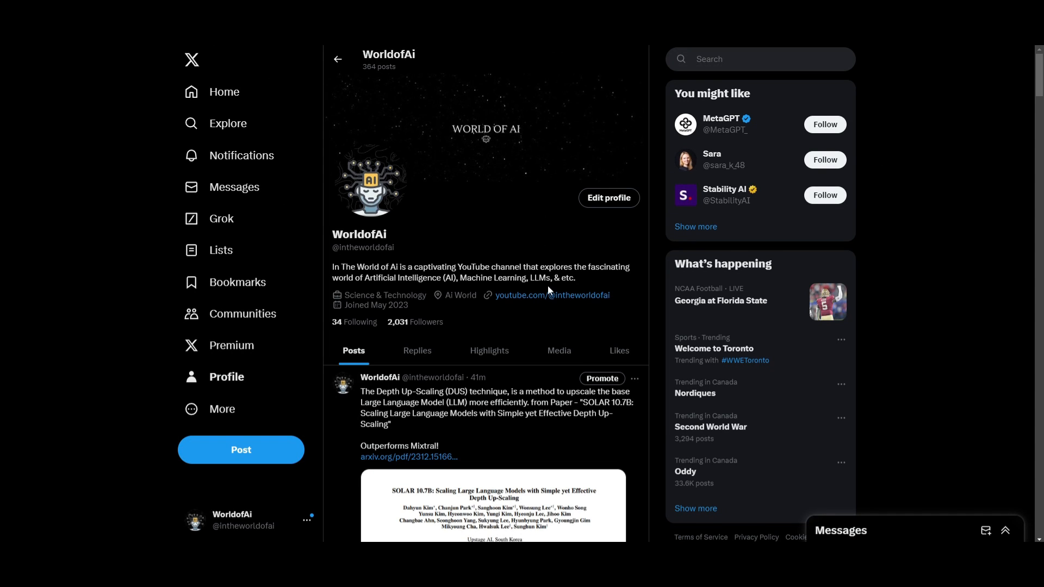
{"action": "scroll", "scroll_direction": "down", "scroll_amount": 3}
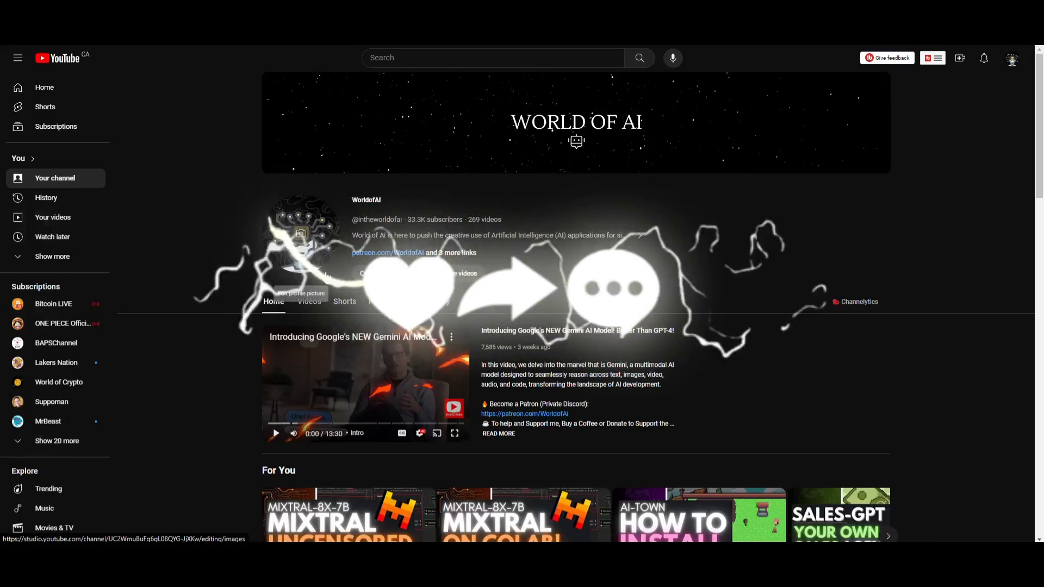
Step: Show the World of AI YouTube channel's Videos tab and scroll its uploads
{"action": "left_click", "coordinate": [309, 301]}
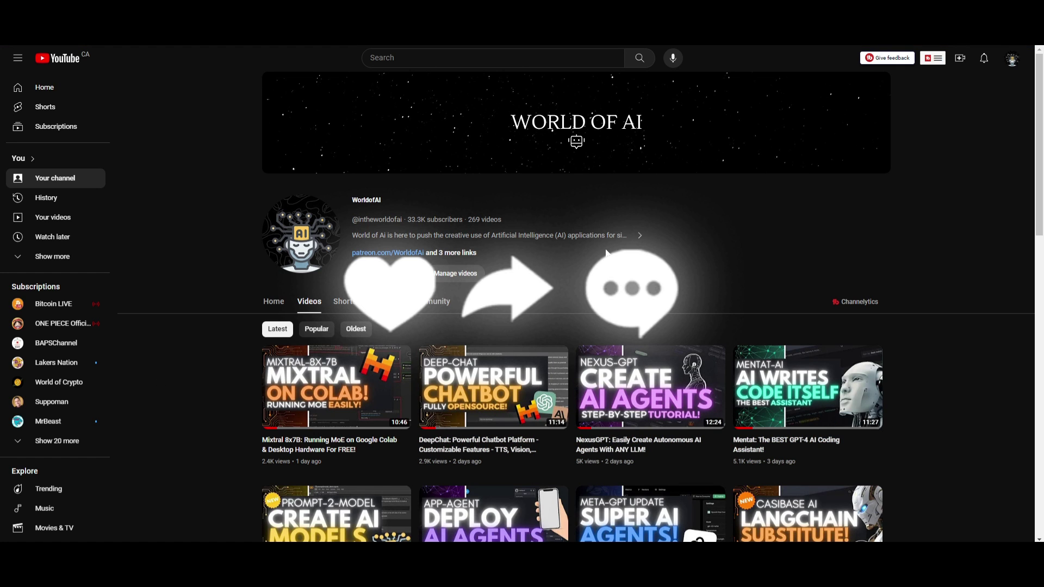
{"action": "scroll", "scroll_direction": "down", "scroll_amount": 3}
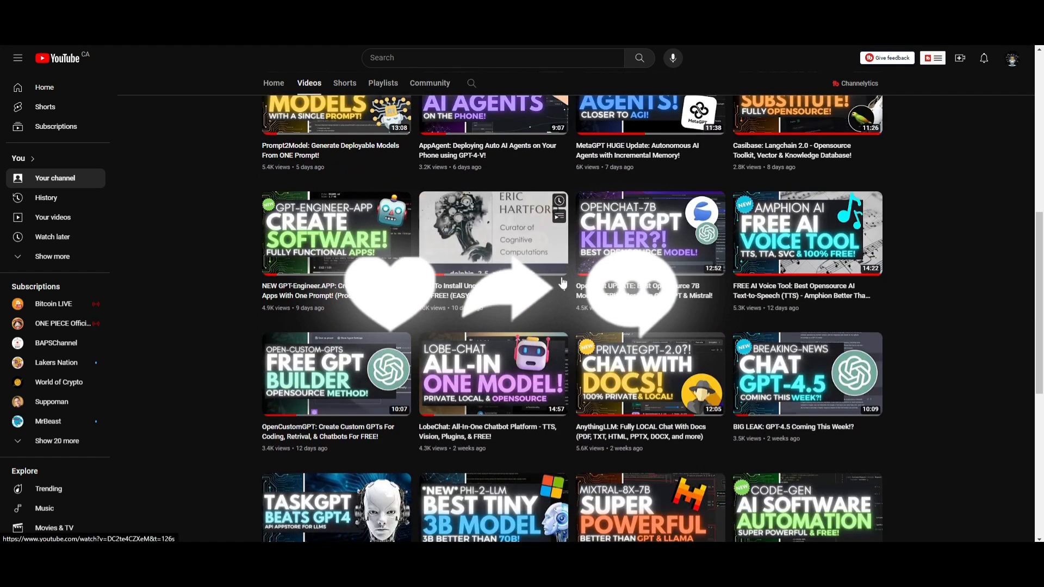